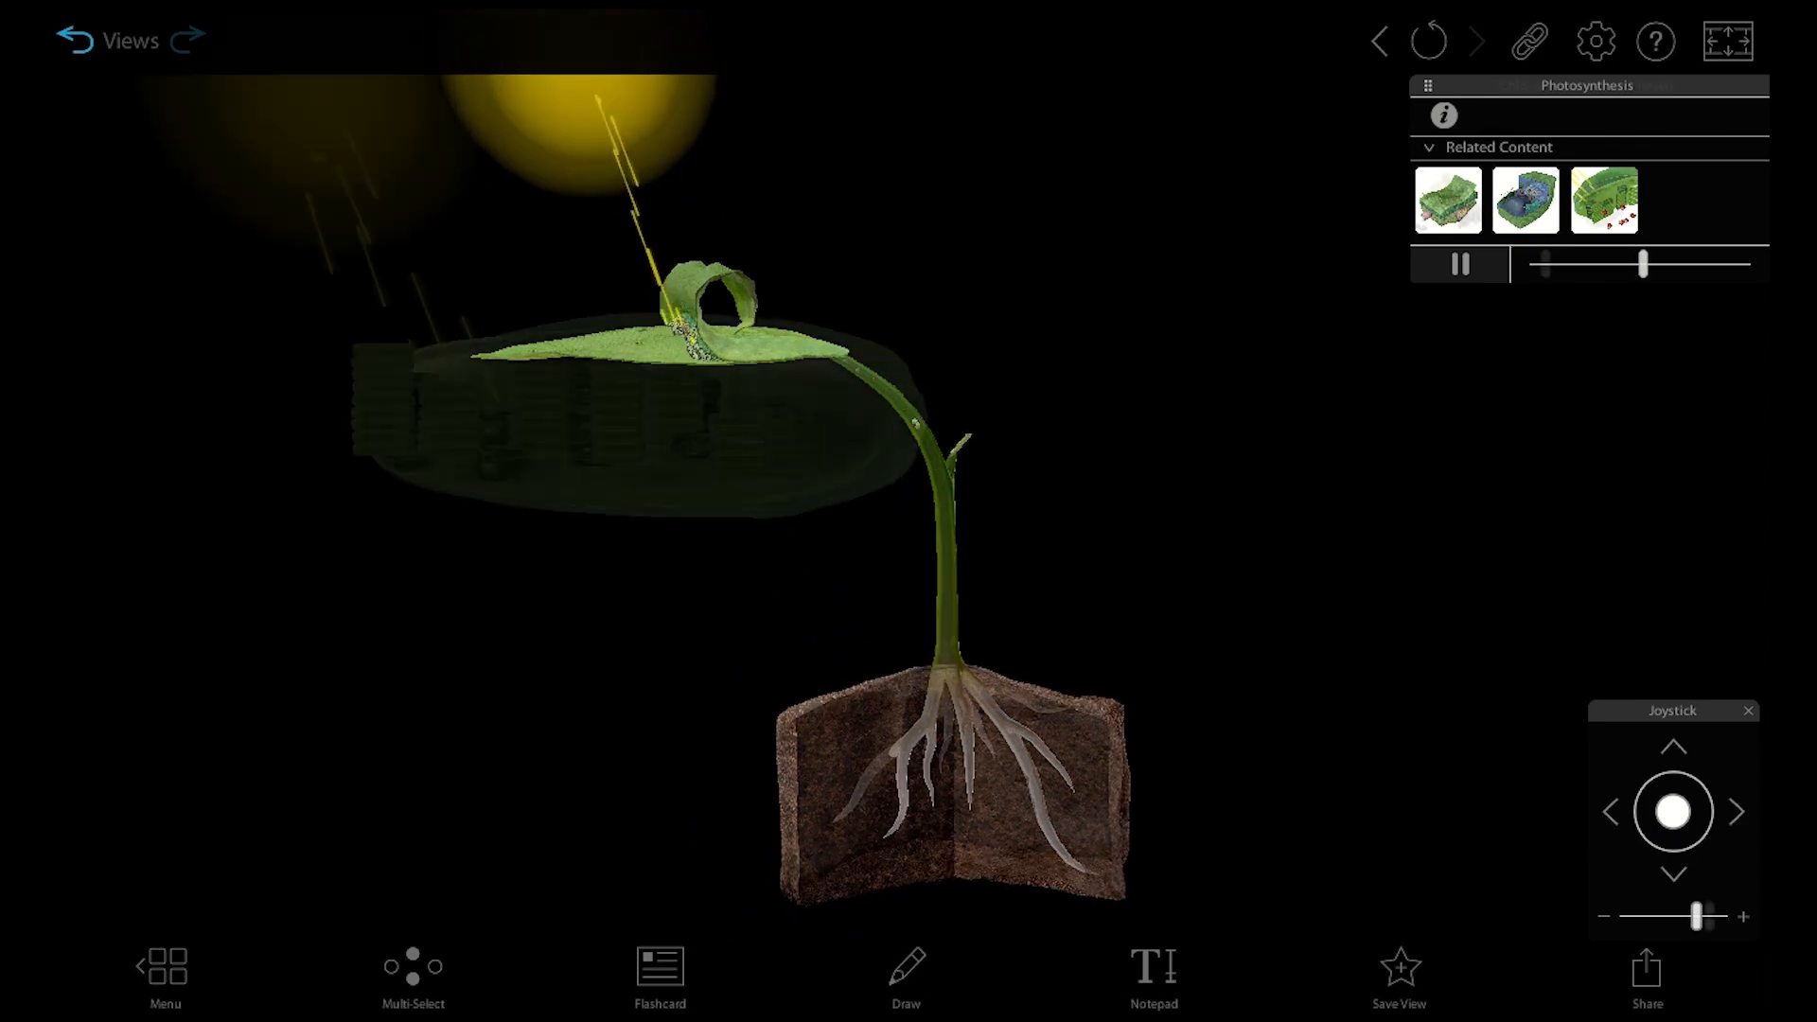
Read the photosynthesis overview and glucose molecule description, then return to the units library
click(1602, 199)
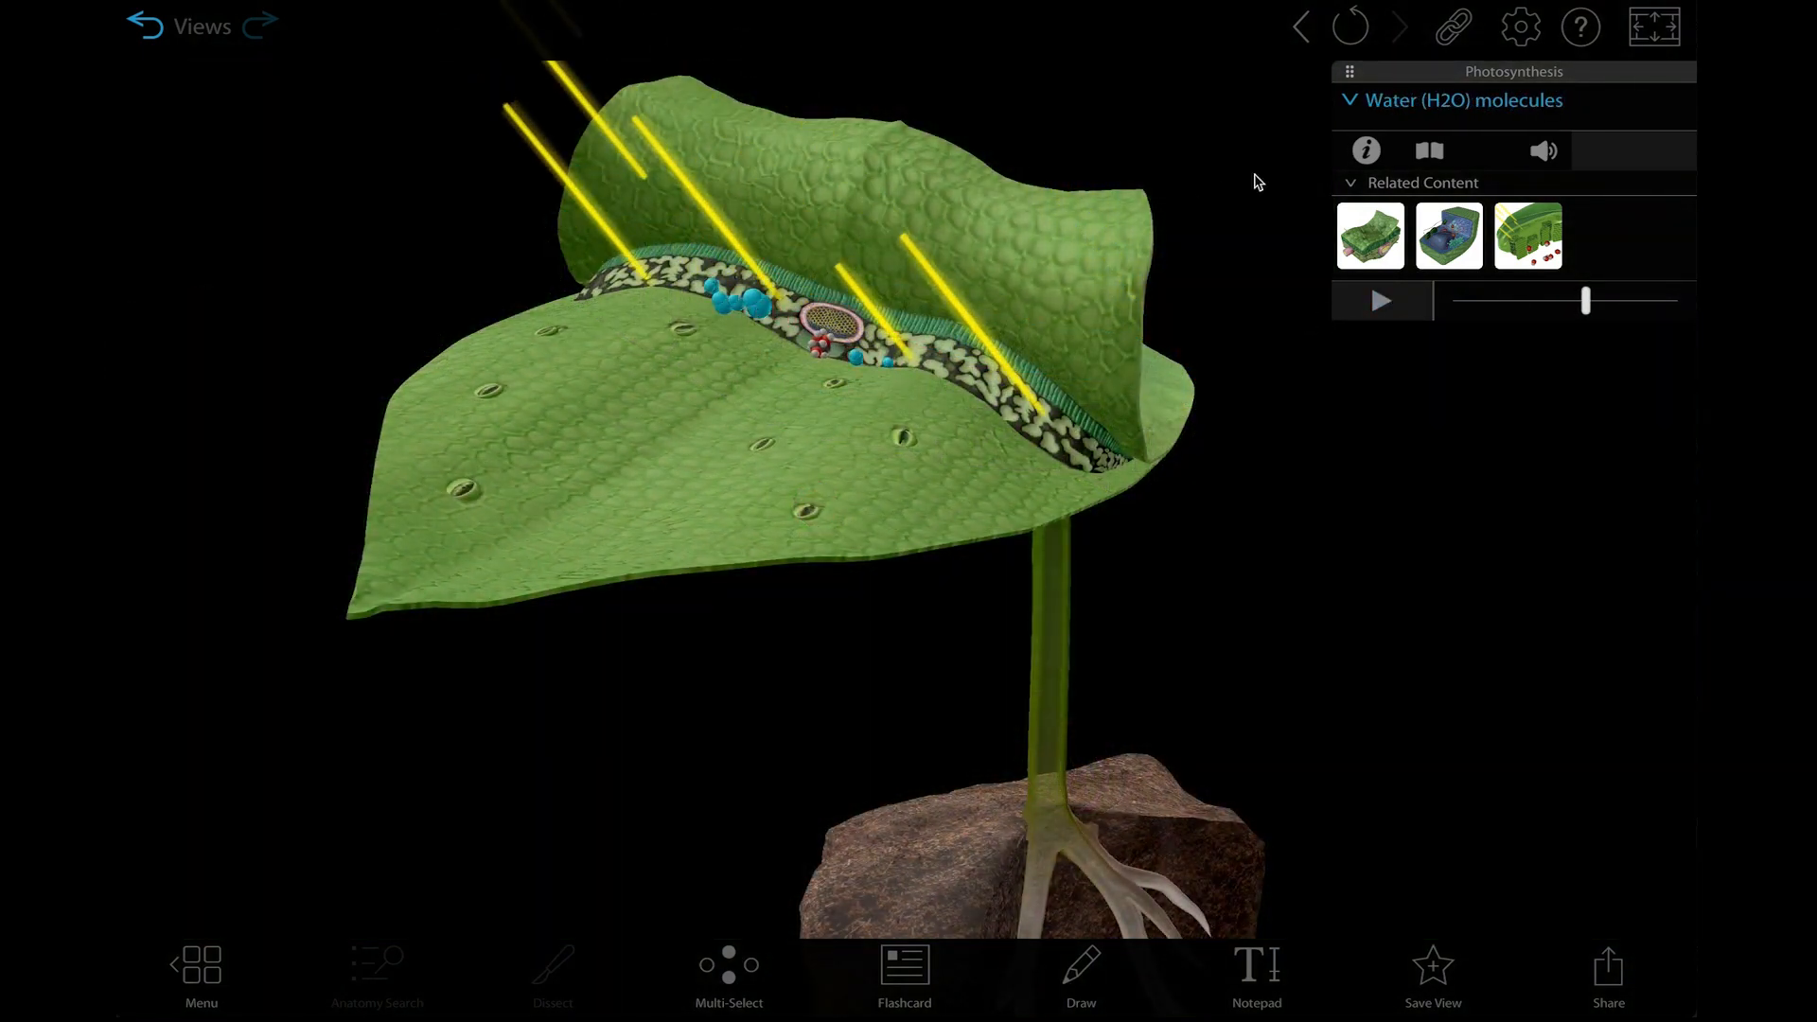
click(1364, 152)
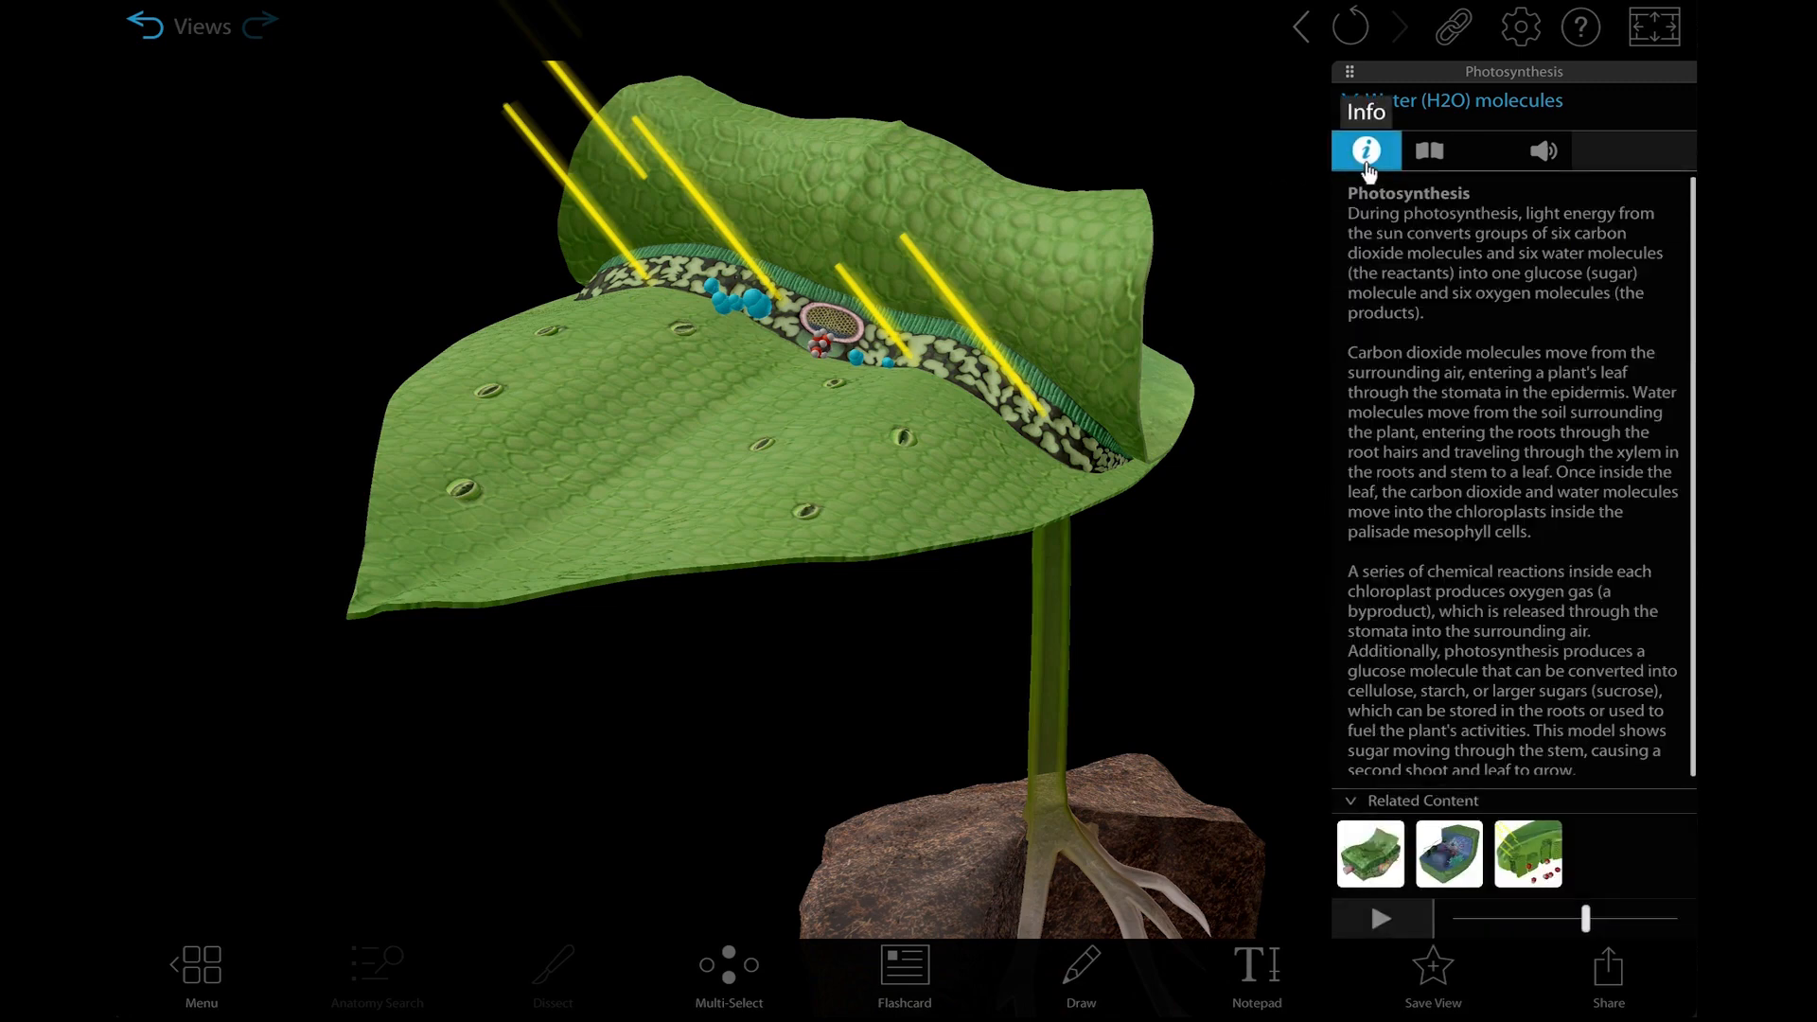
click(1434, 157)
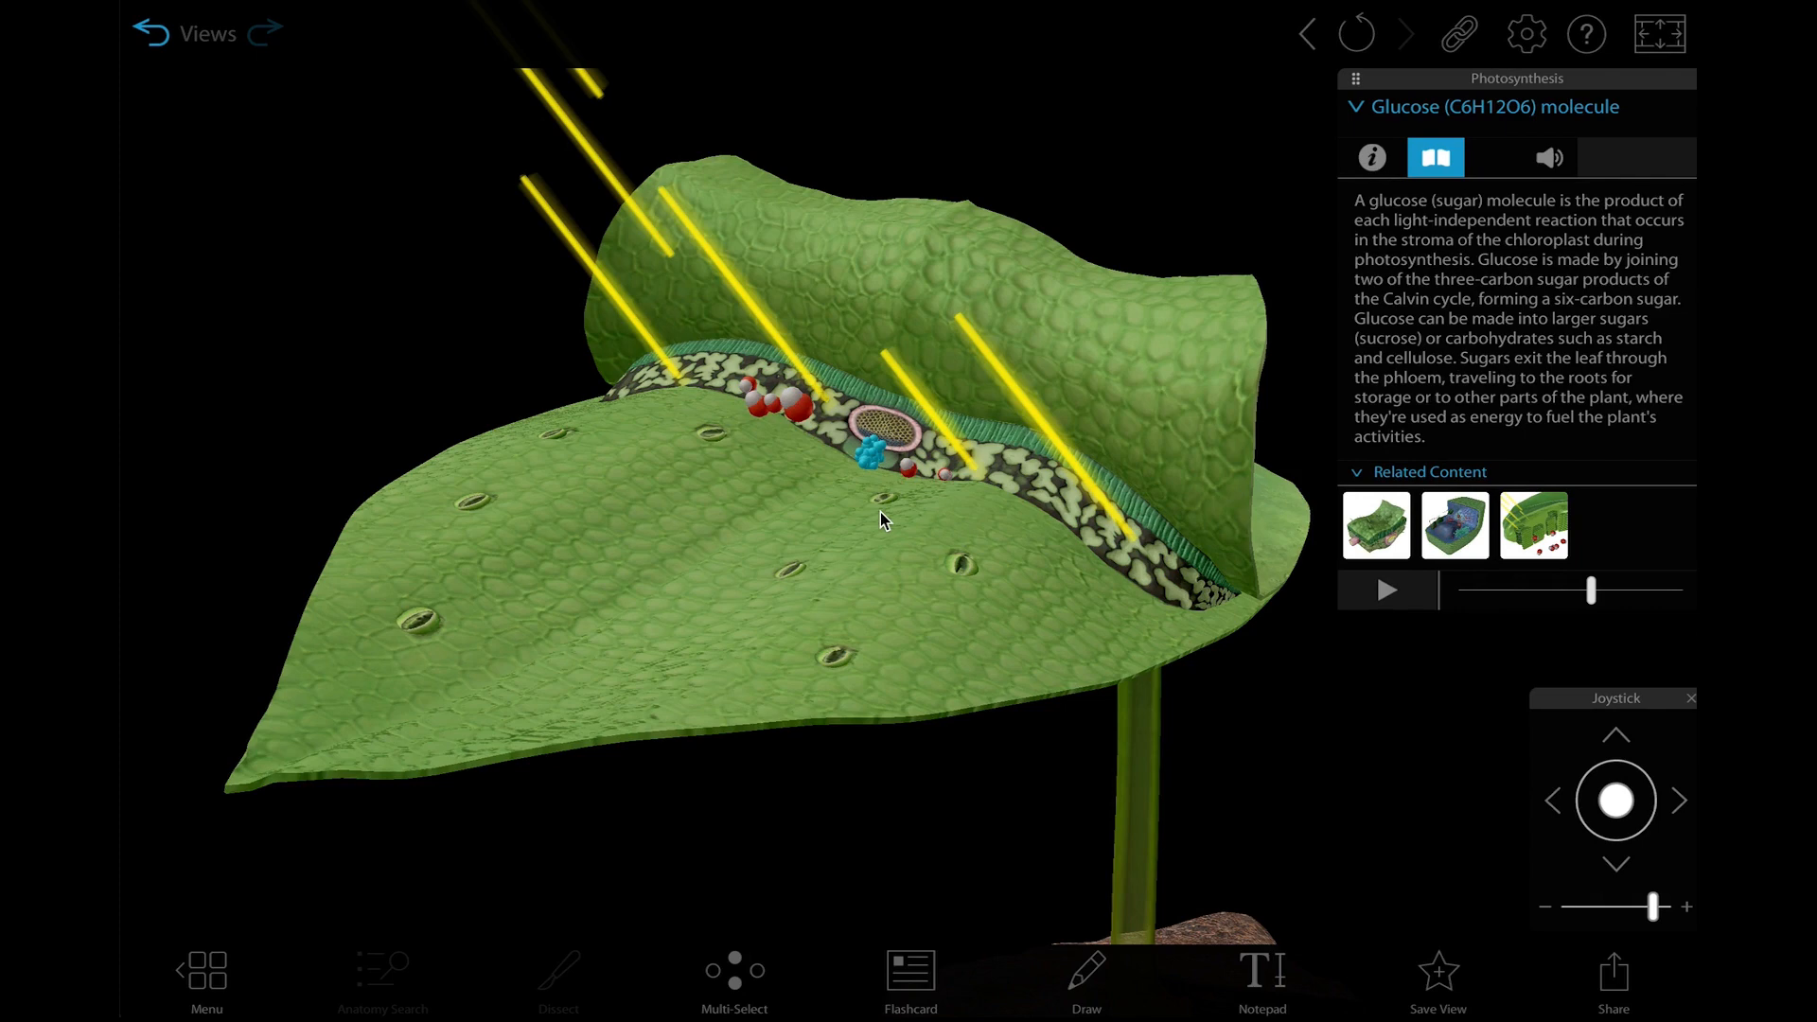
click(204, 979)
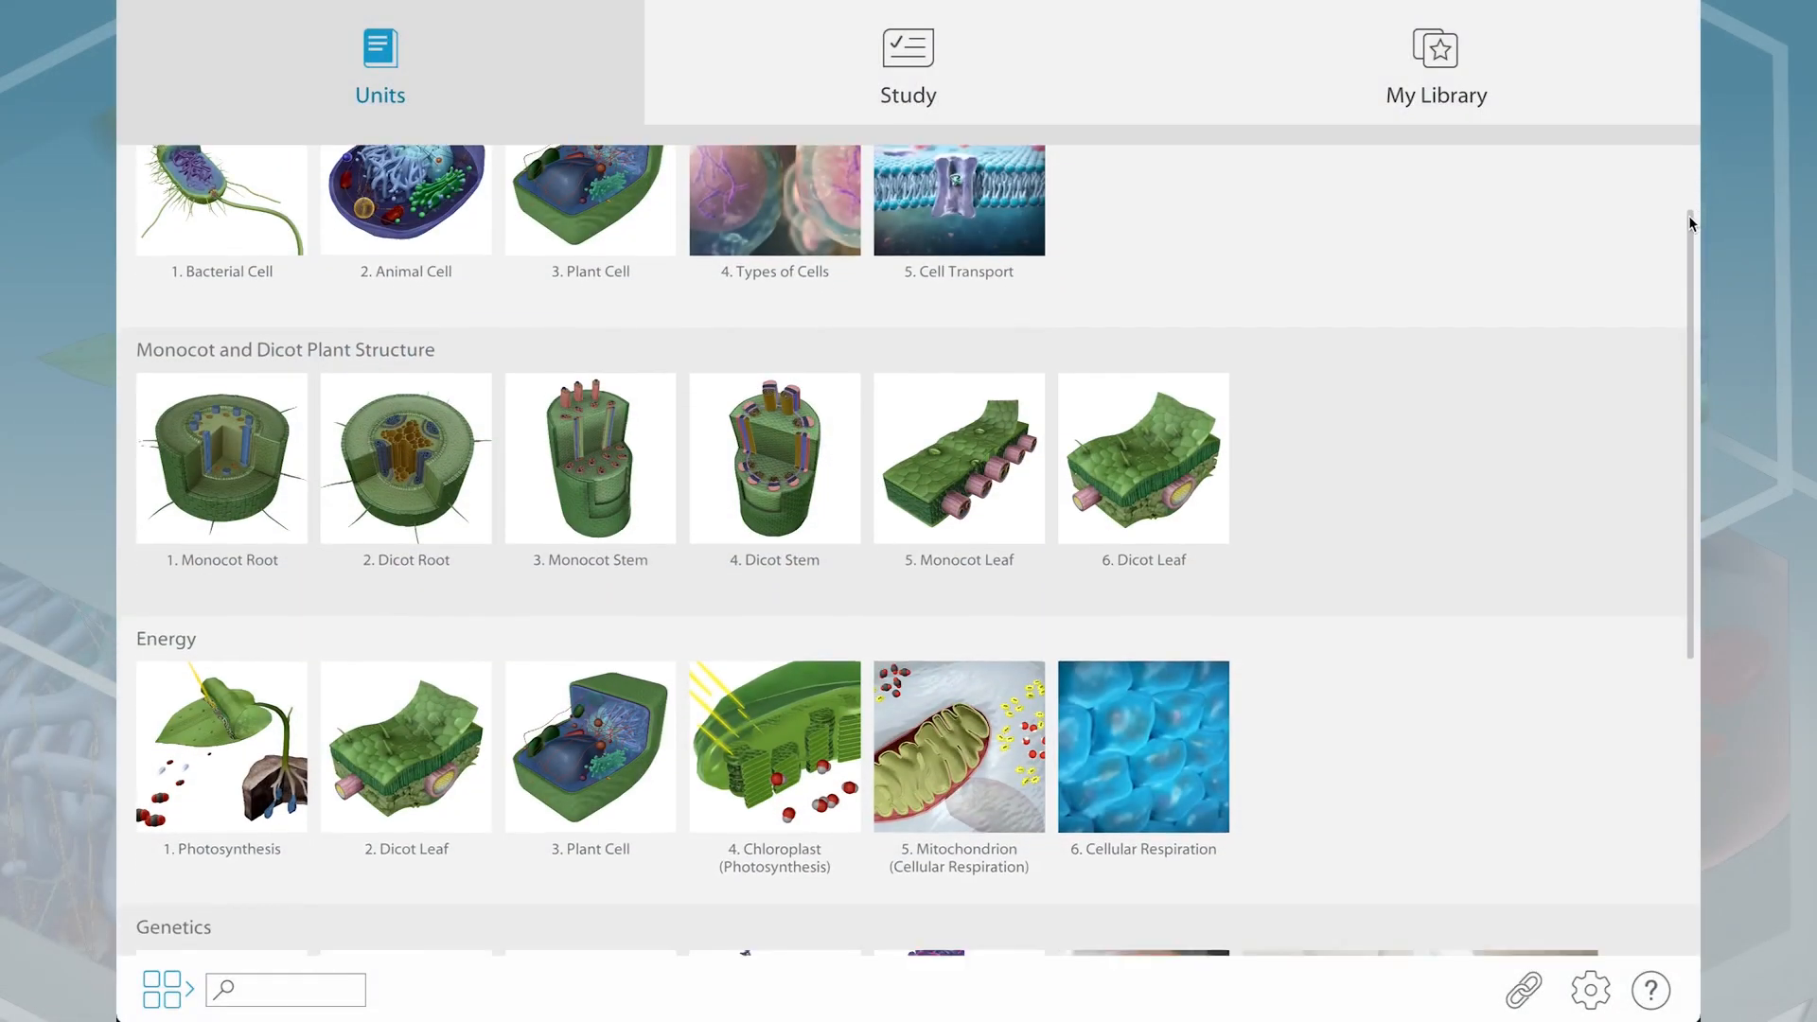
Scroll the units library down to Energy and open the 1. Photosynthesis model
scroll(down, 3)
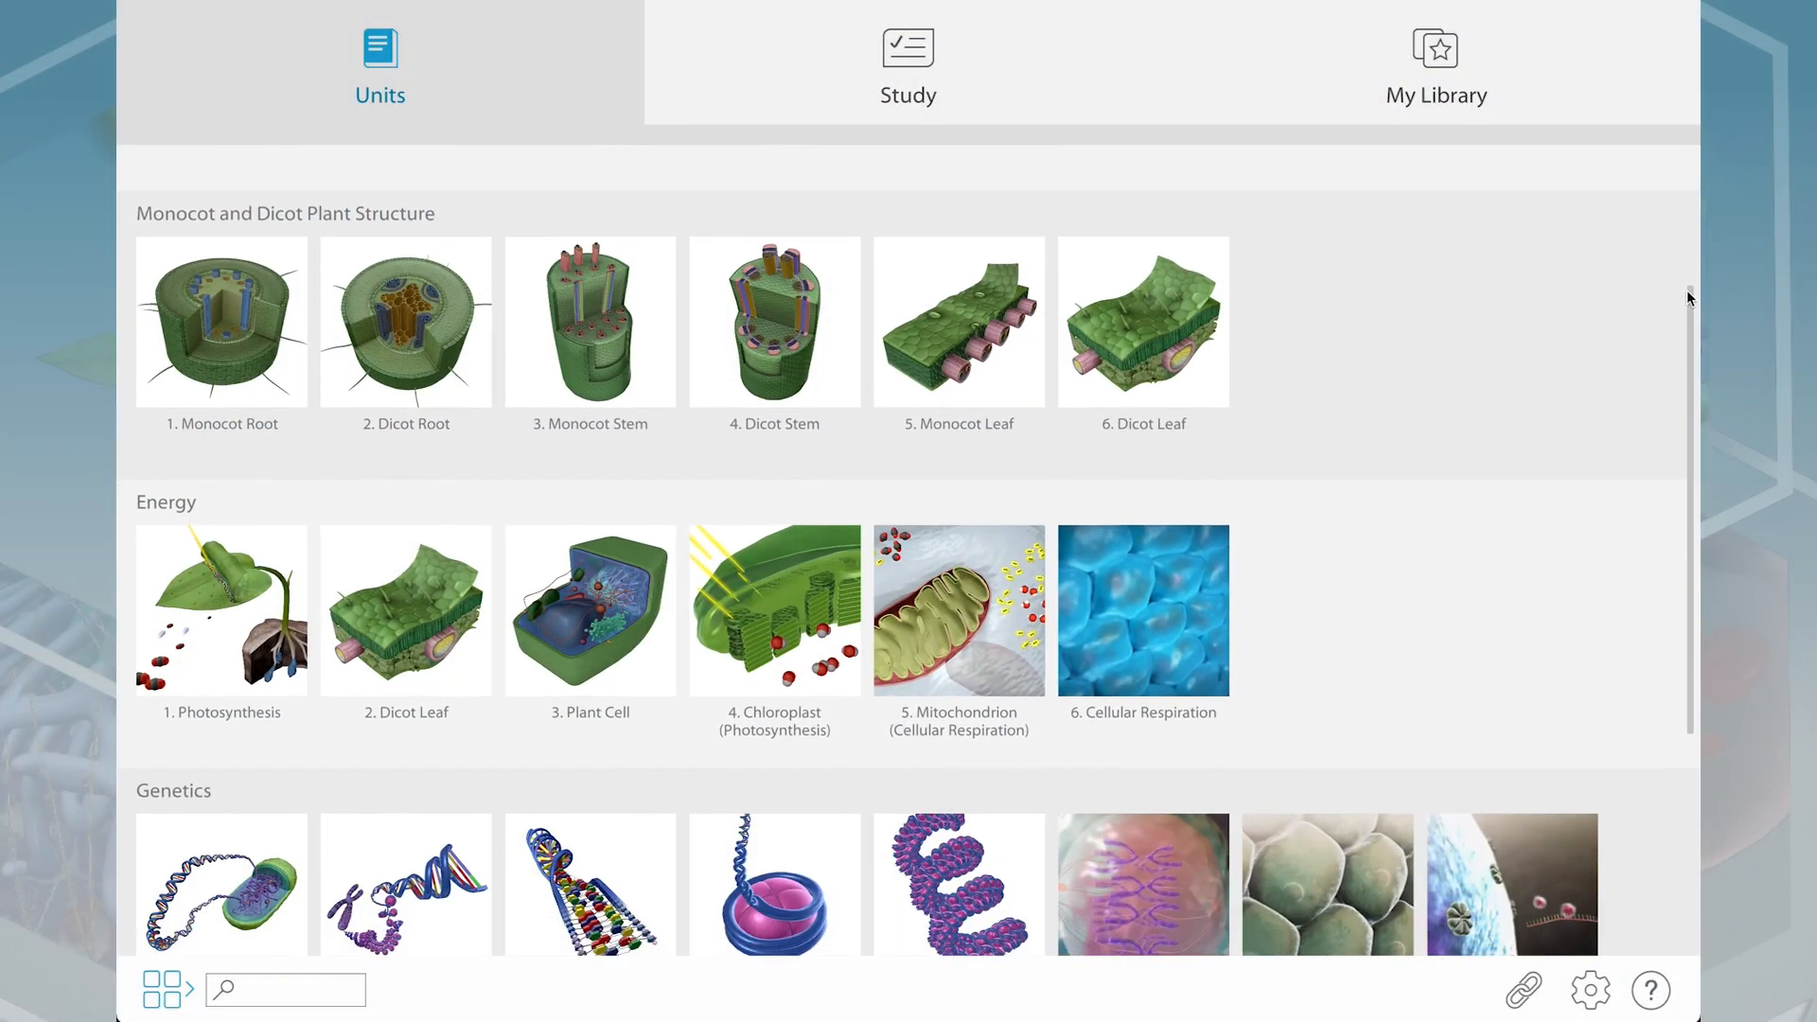
scroll(down, 3)
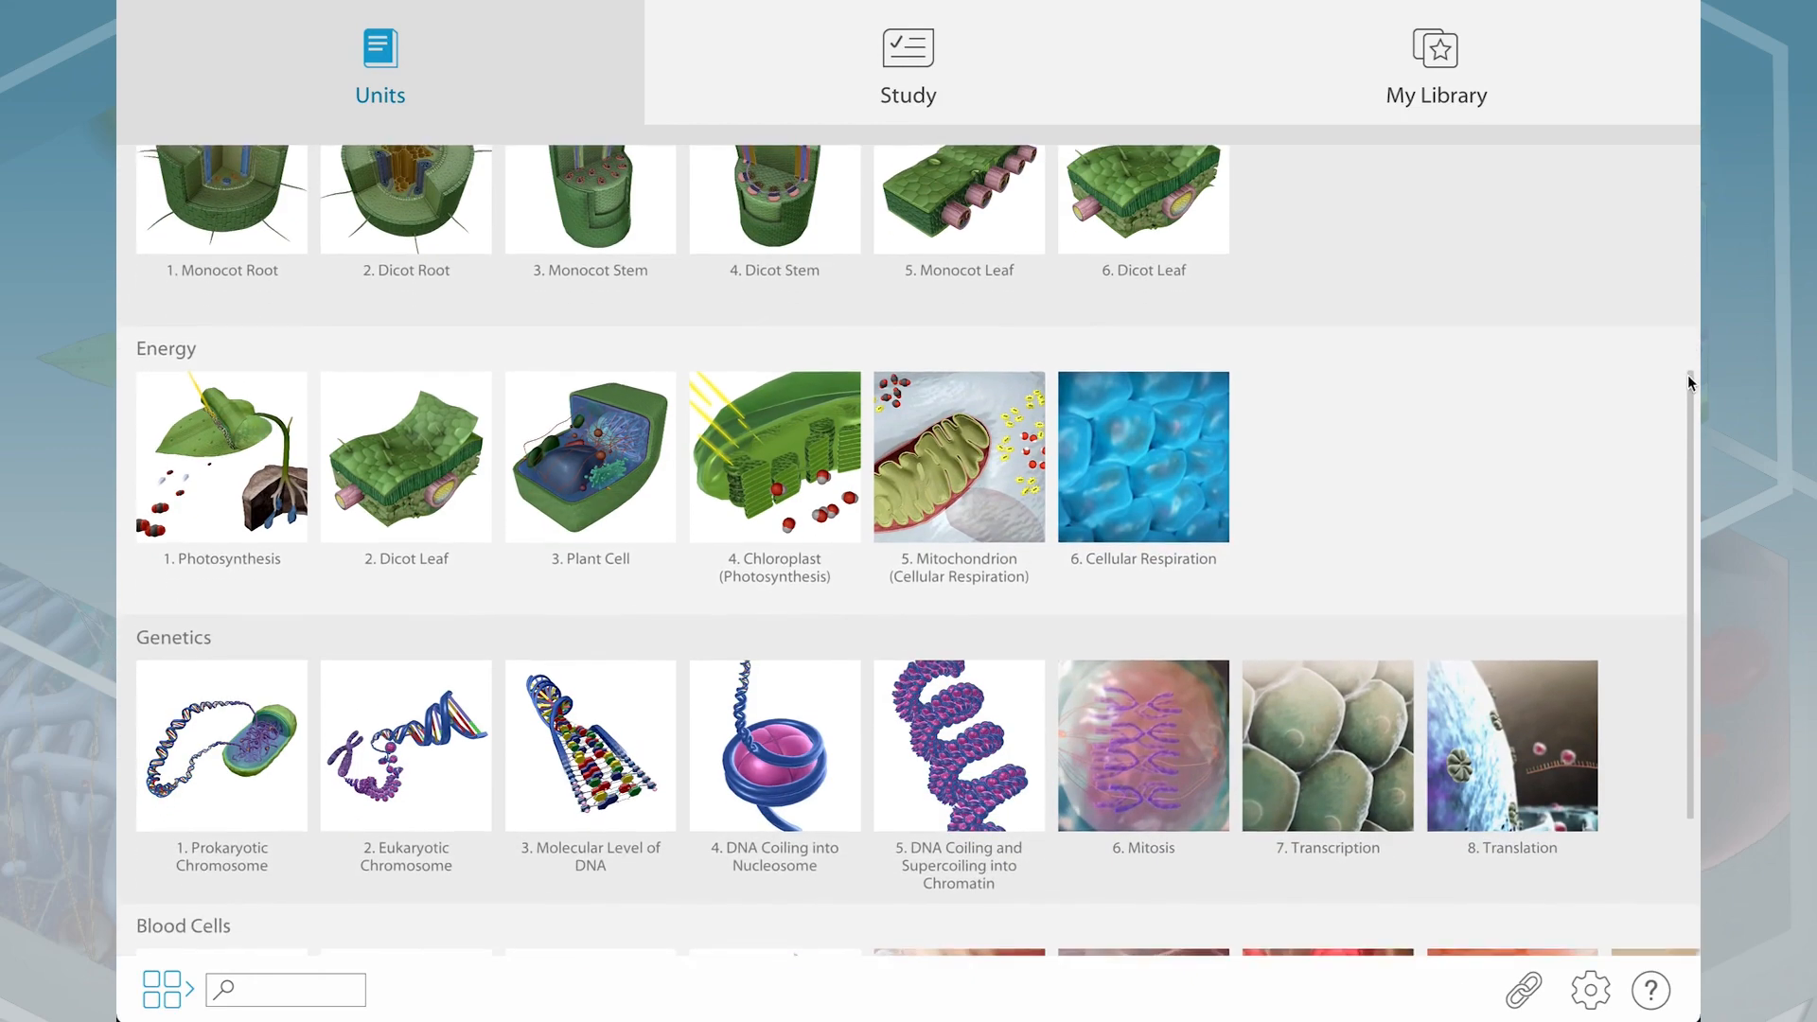
scroll(down, 3)
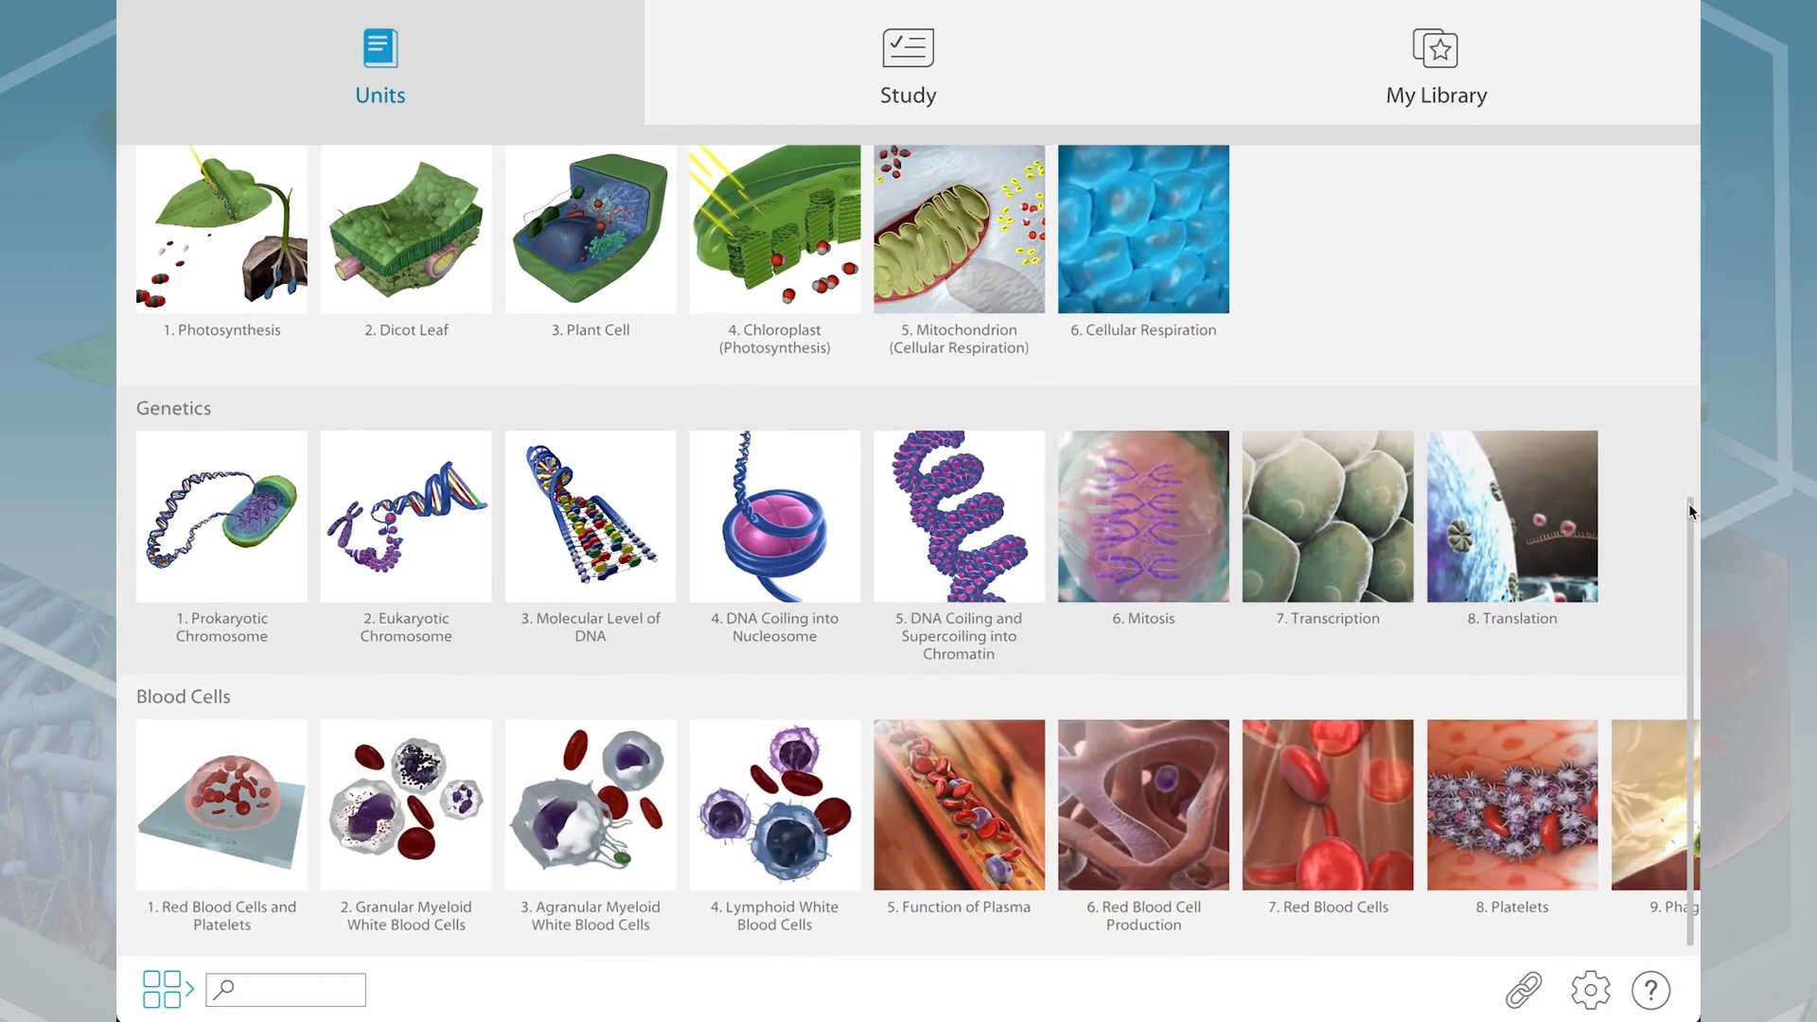
click(405, 229)
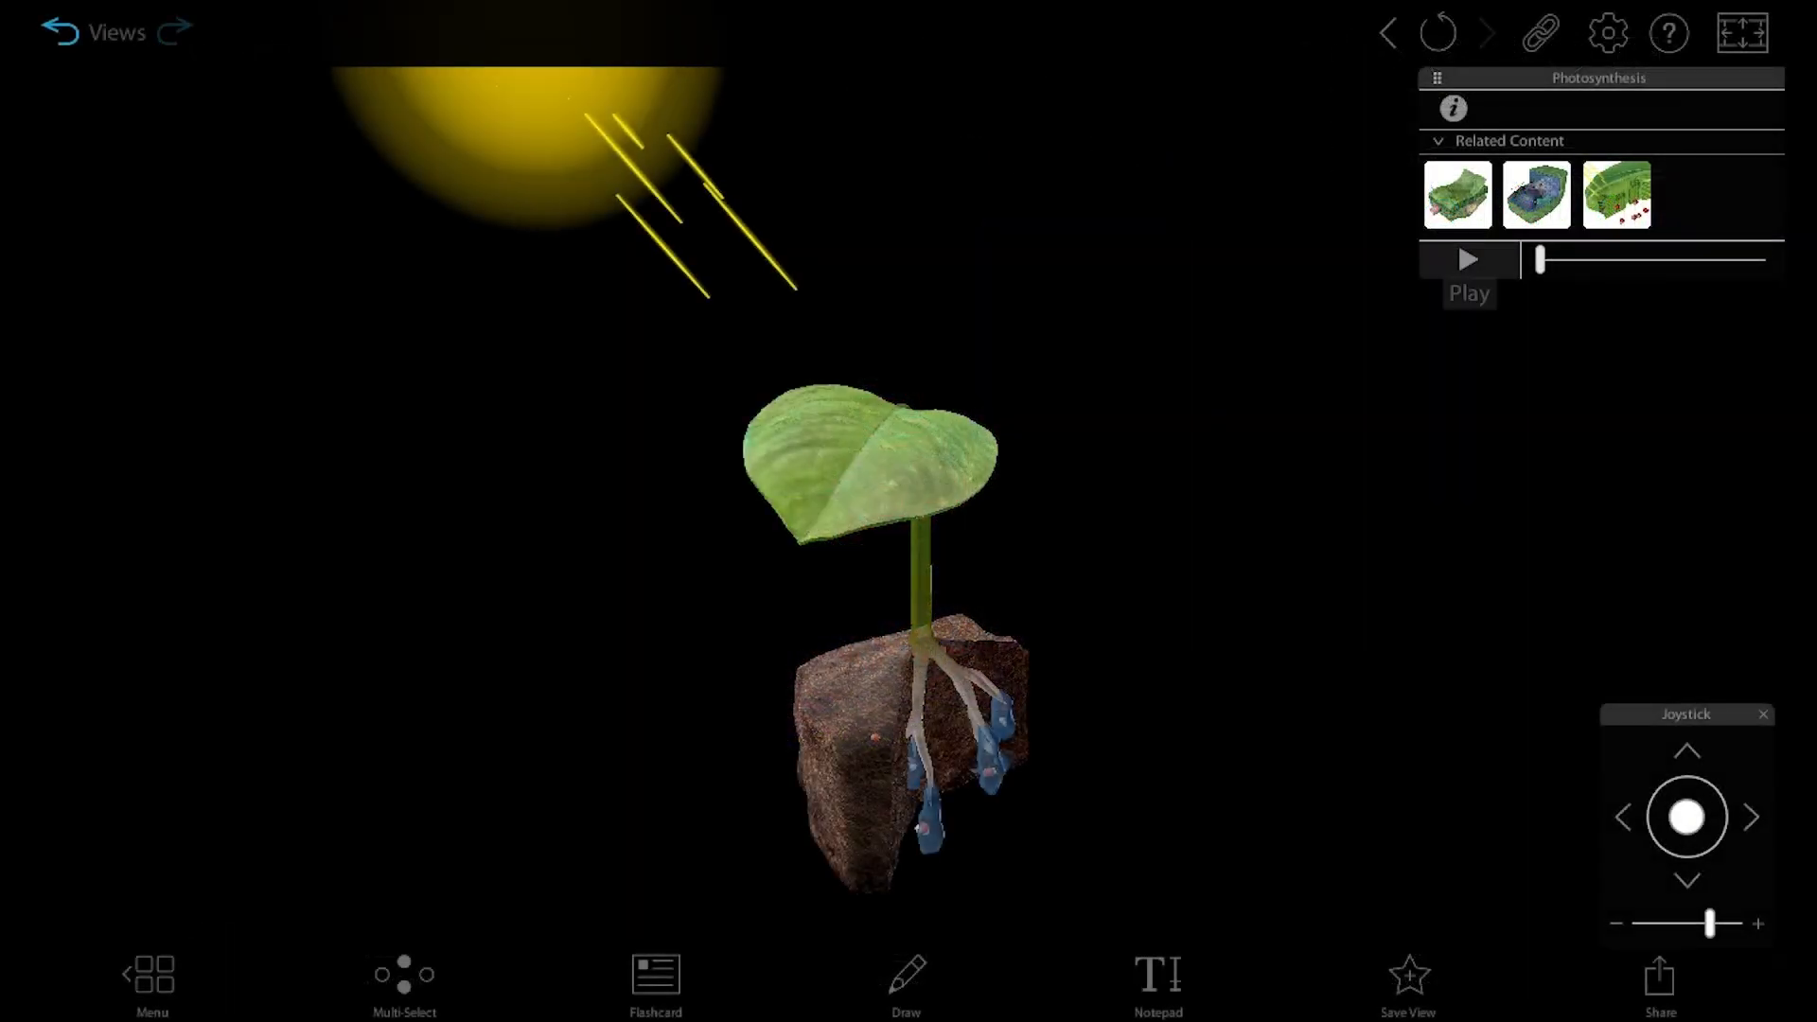
Play the photosynthesis animation from the Related Content panel
click(1468, 259)
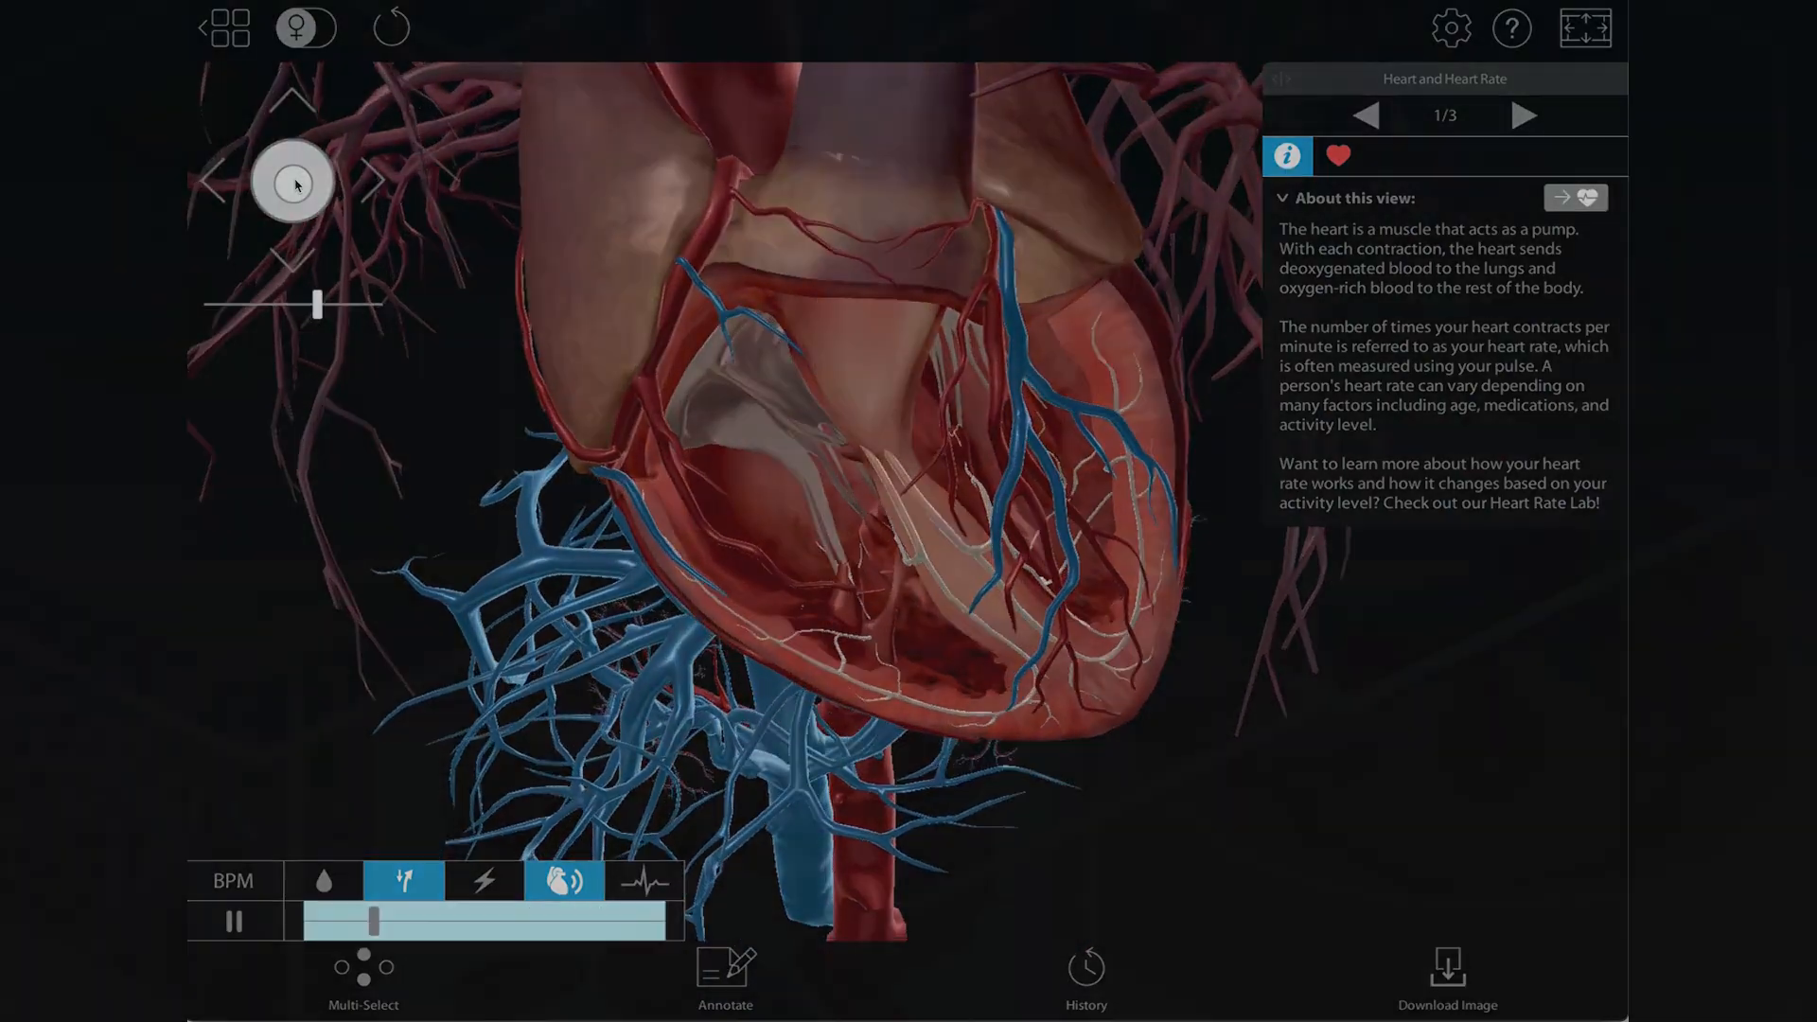
Switch to Human Anatomy Atlas for the Heart and Heart Rate view
click(225, 26)
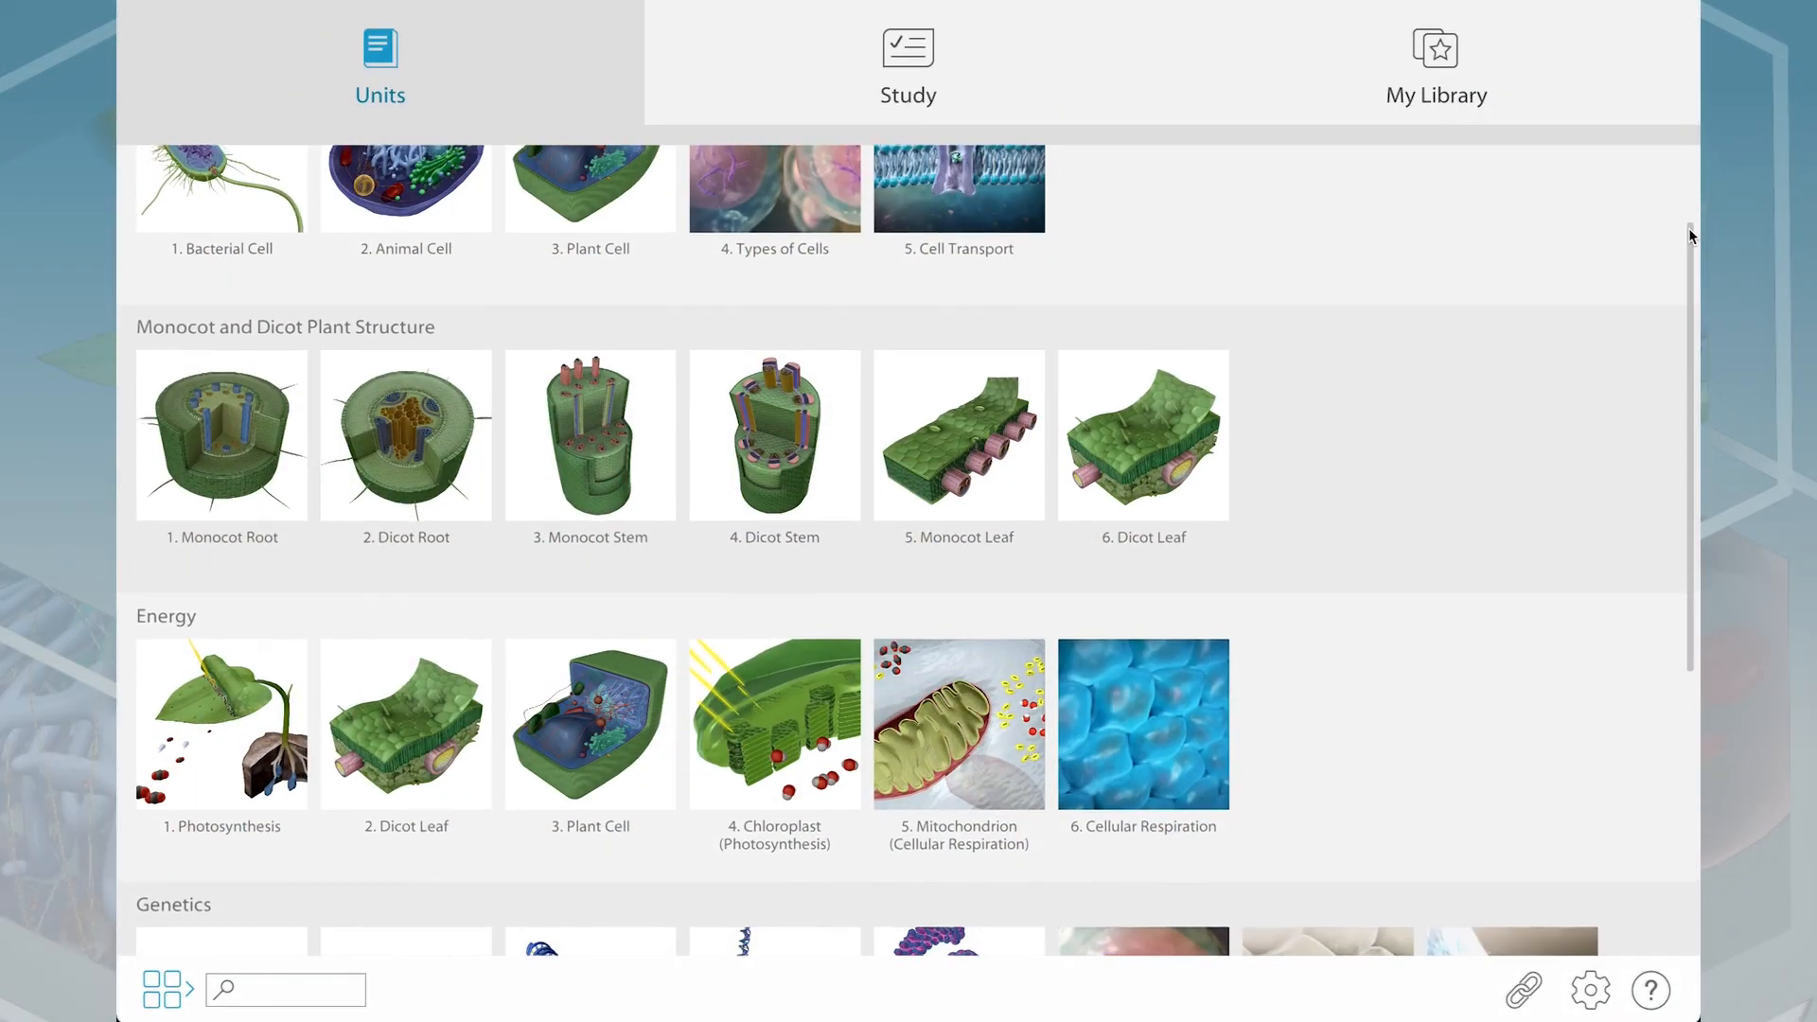
Scroll the units library down to Blood Cells and open the 8. Platelets video
scroll(down, 3)
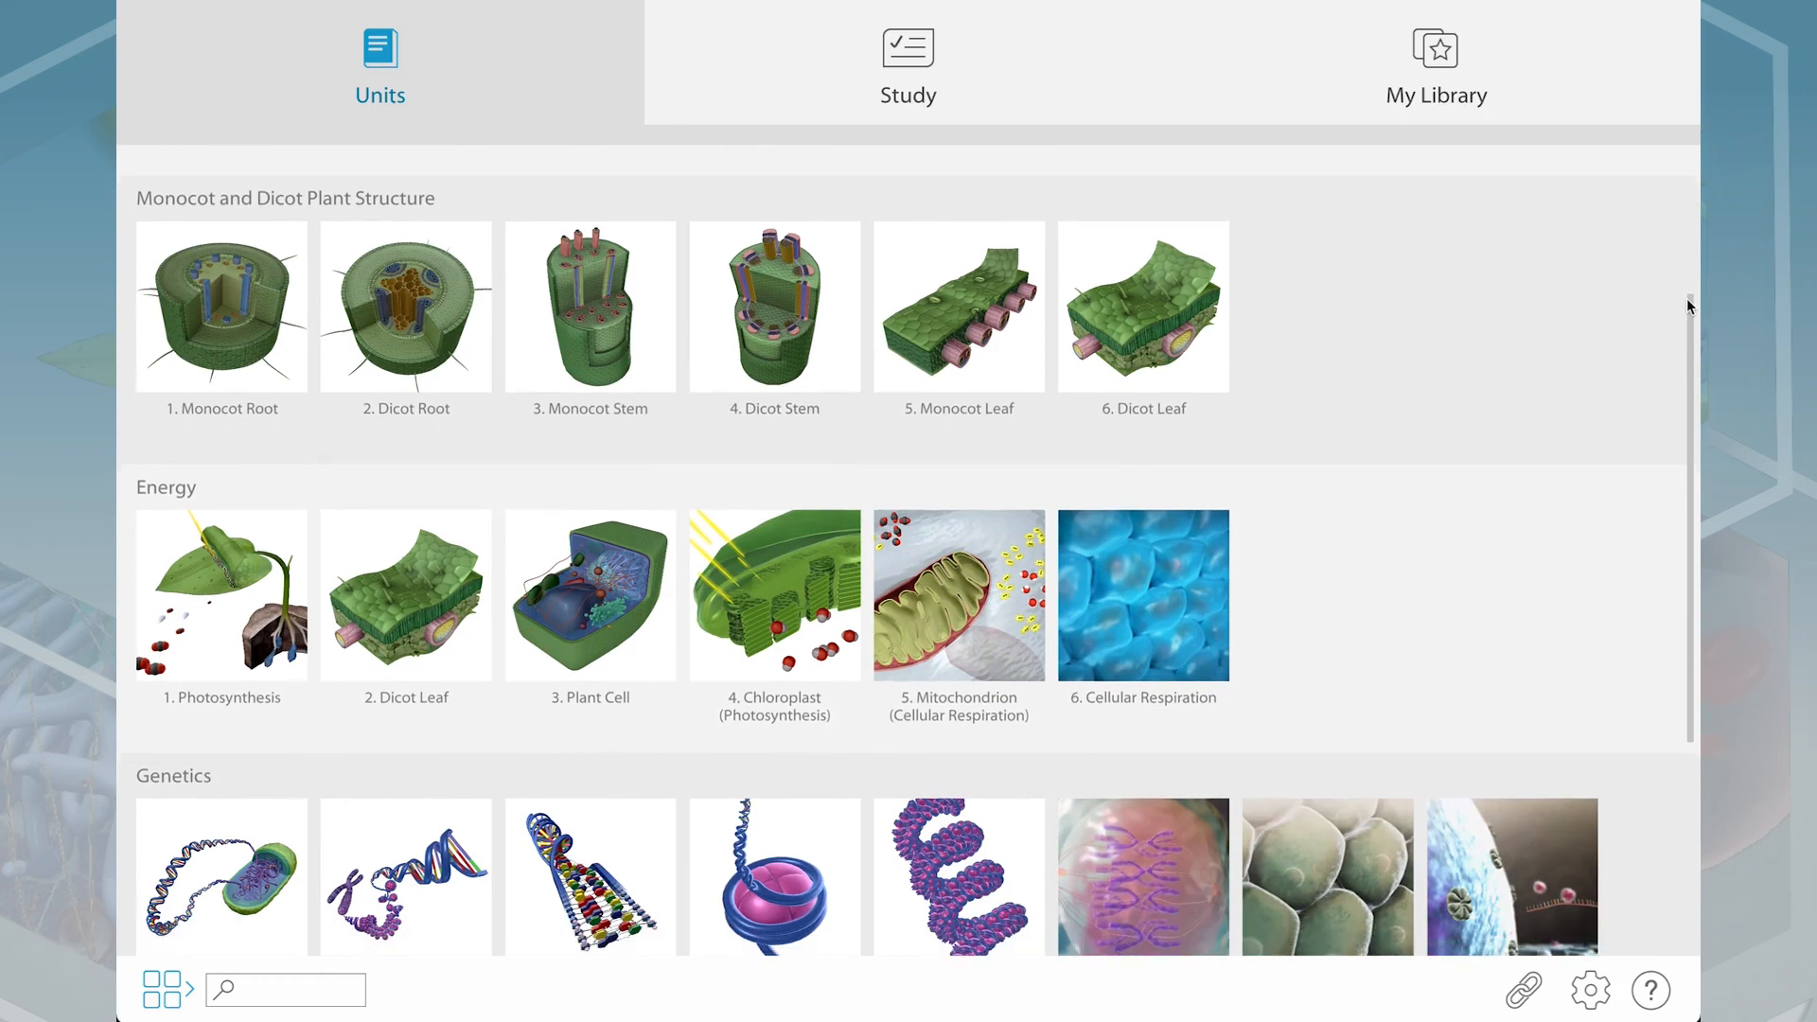
scroll(down, 3)
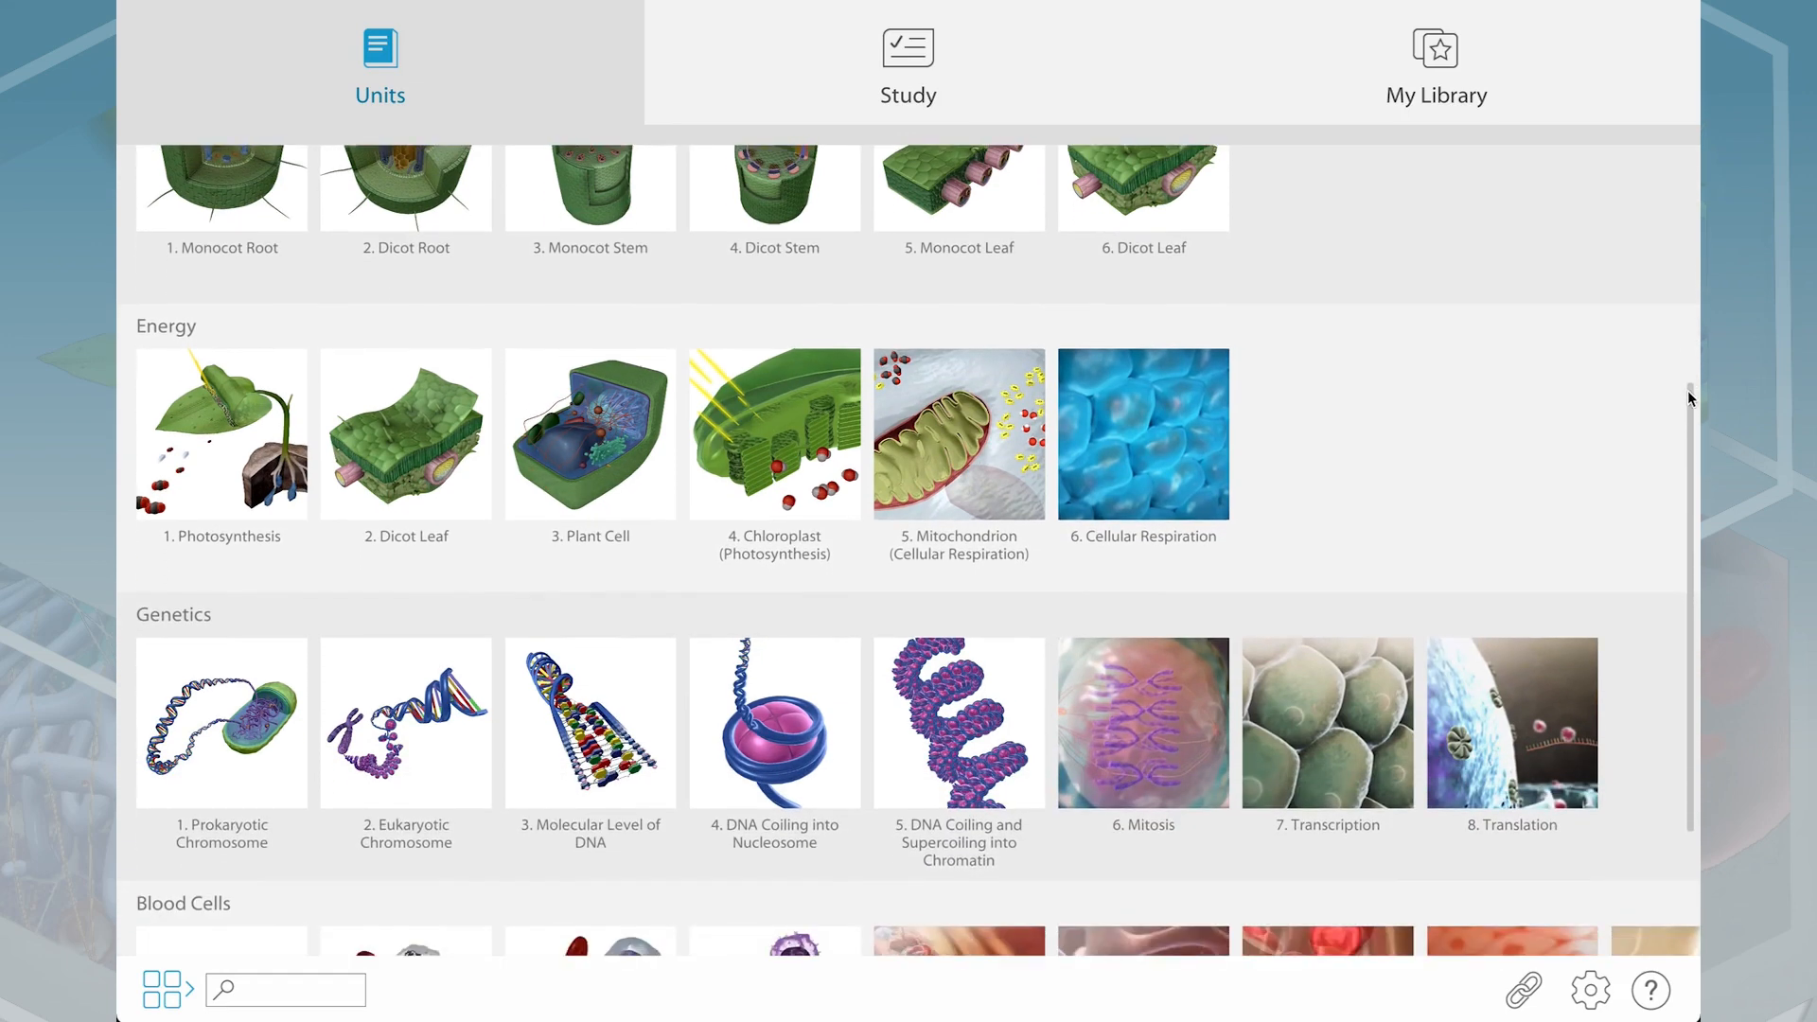
scroll(down, 3)
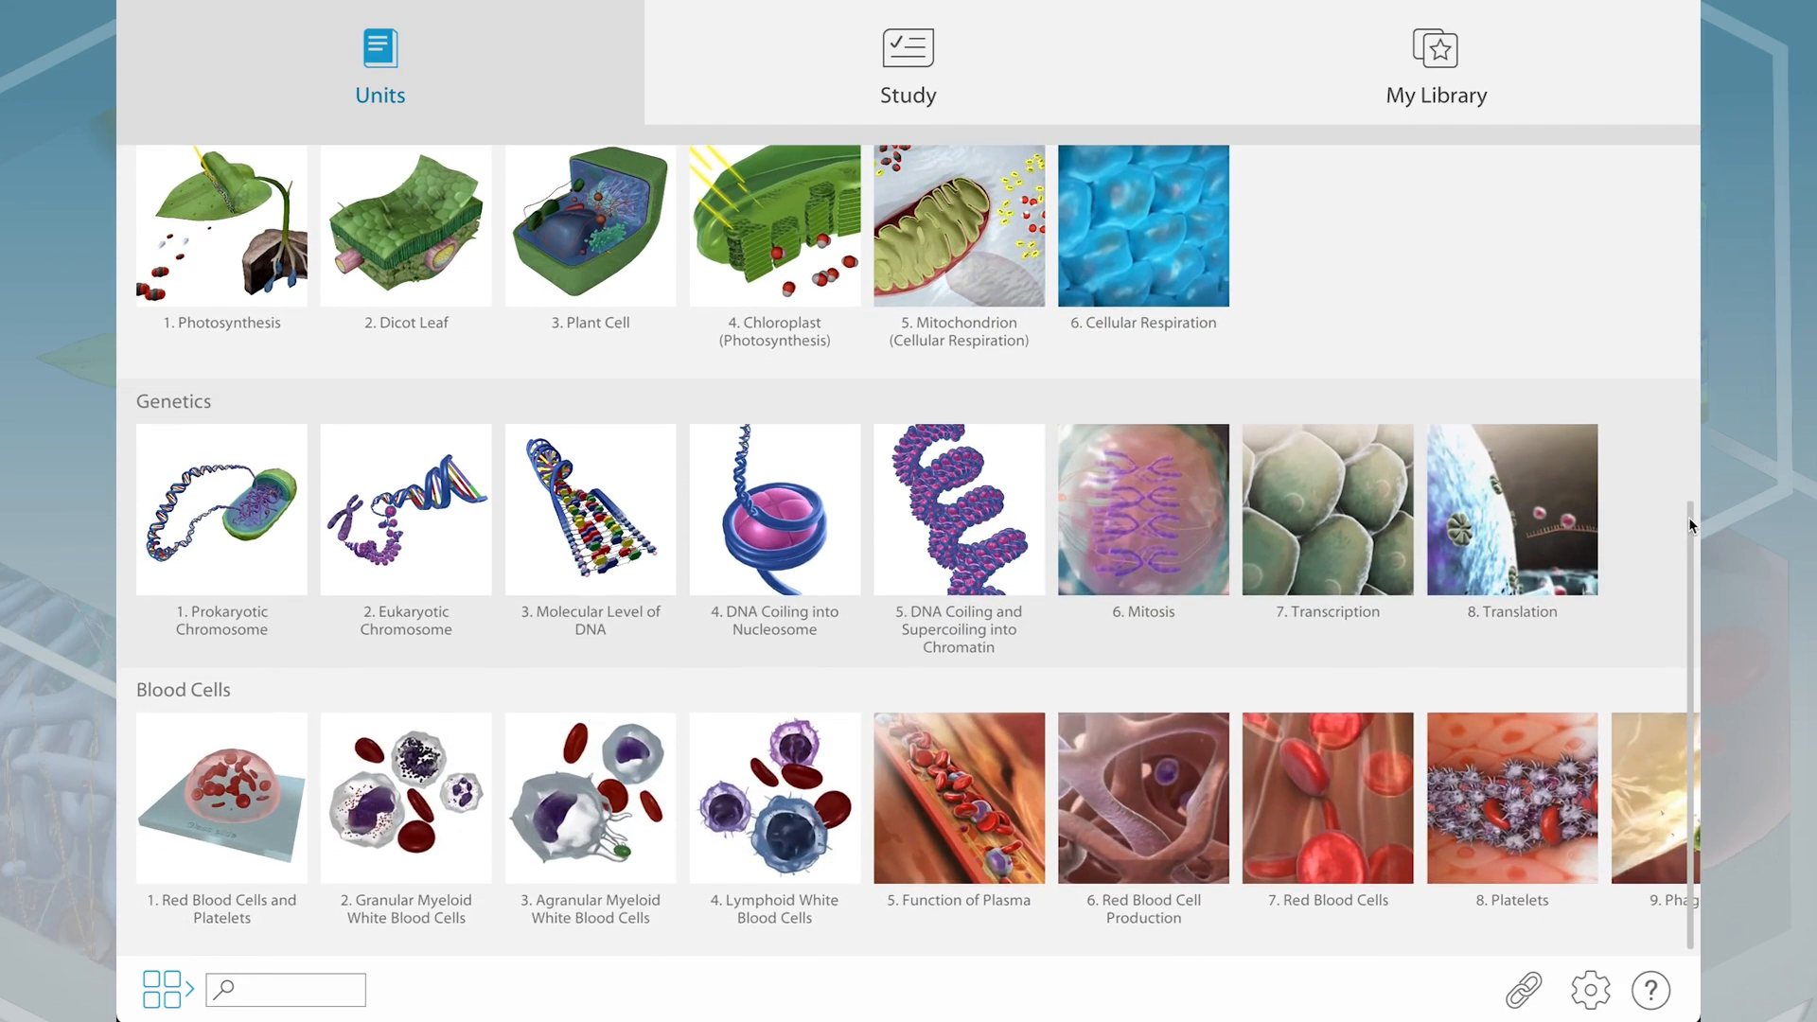
click(774, 225)
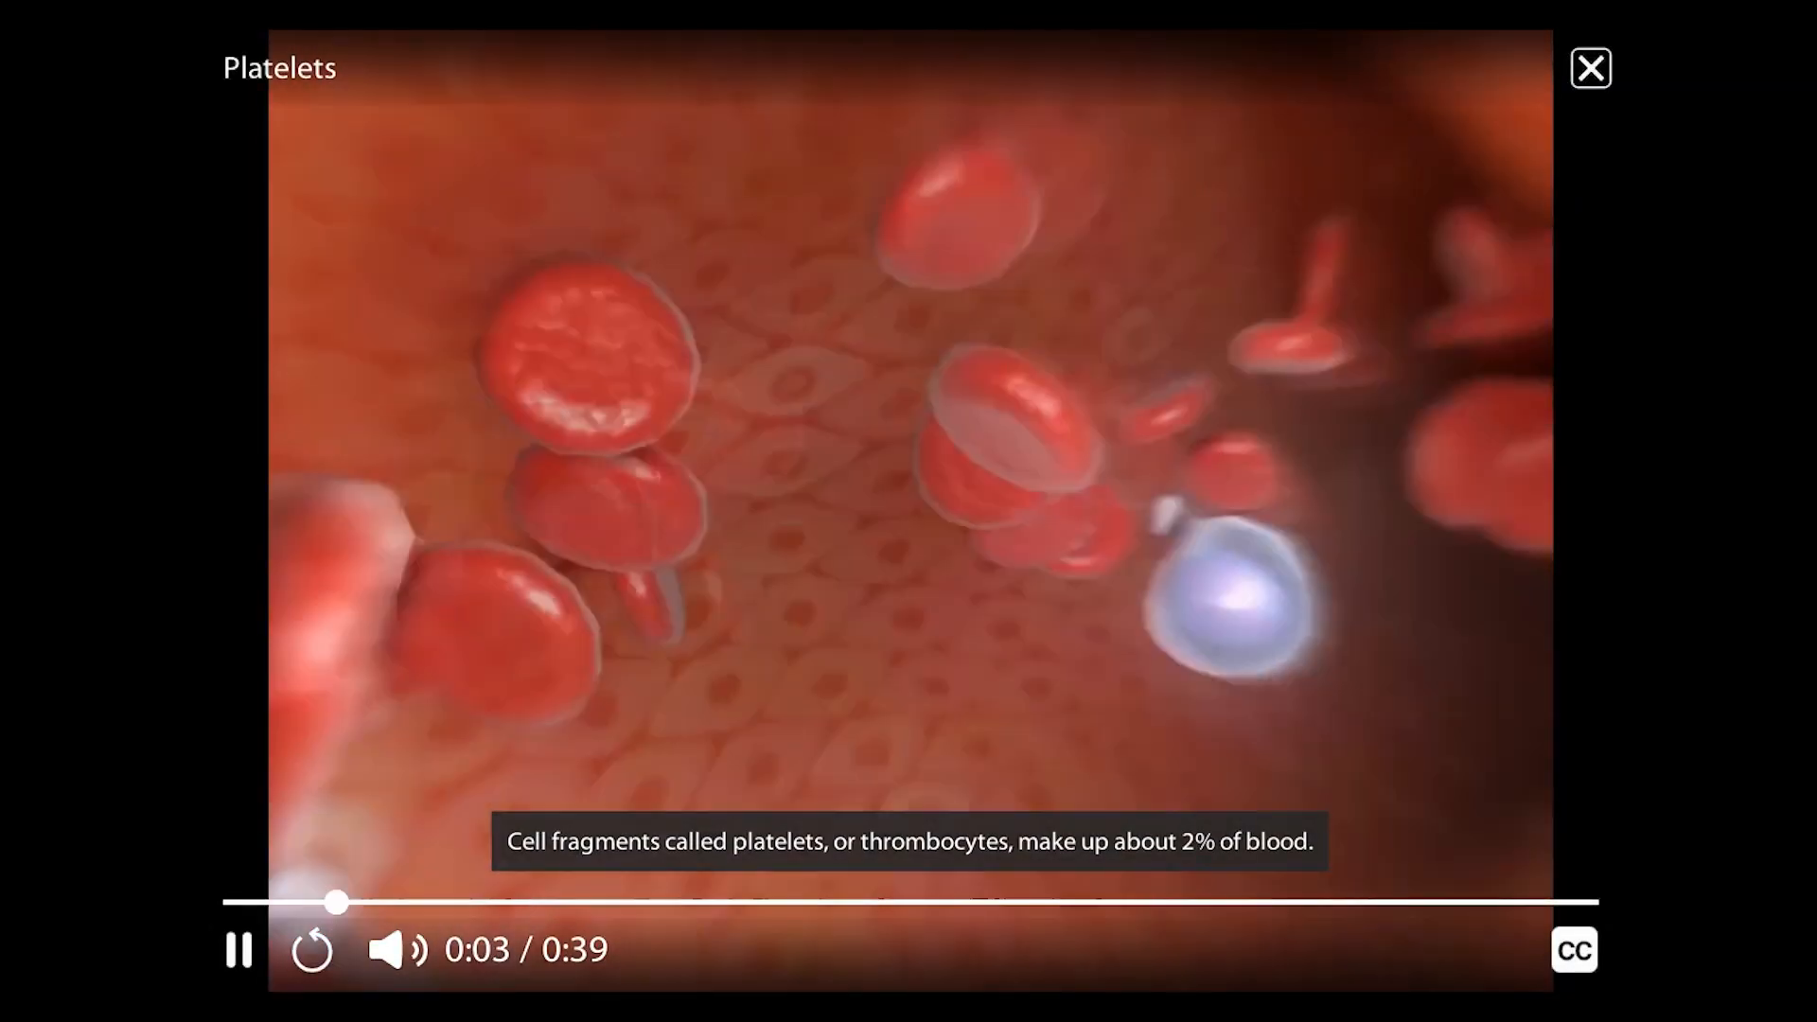
Close the platelets video to reach the Red Blood Cells and Platelets model
click(1589, 68)
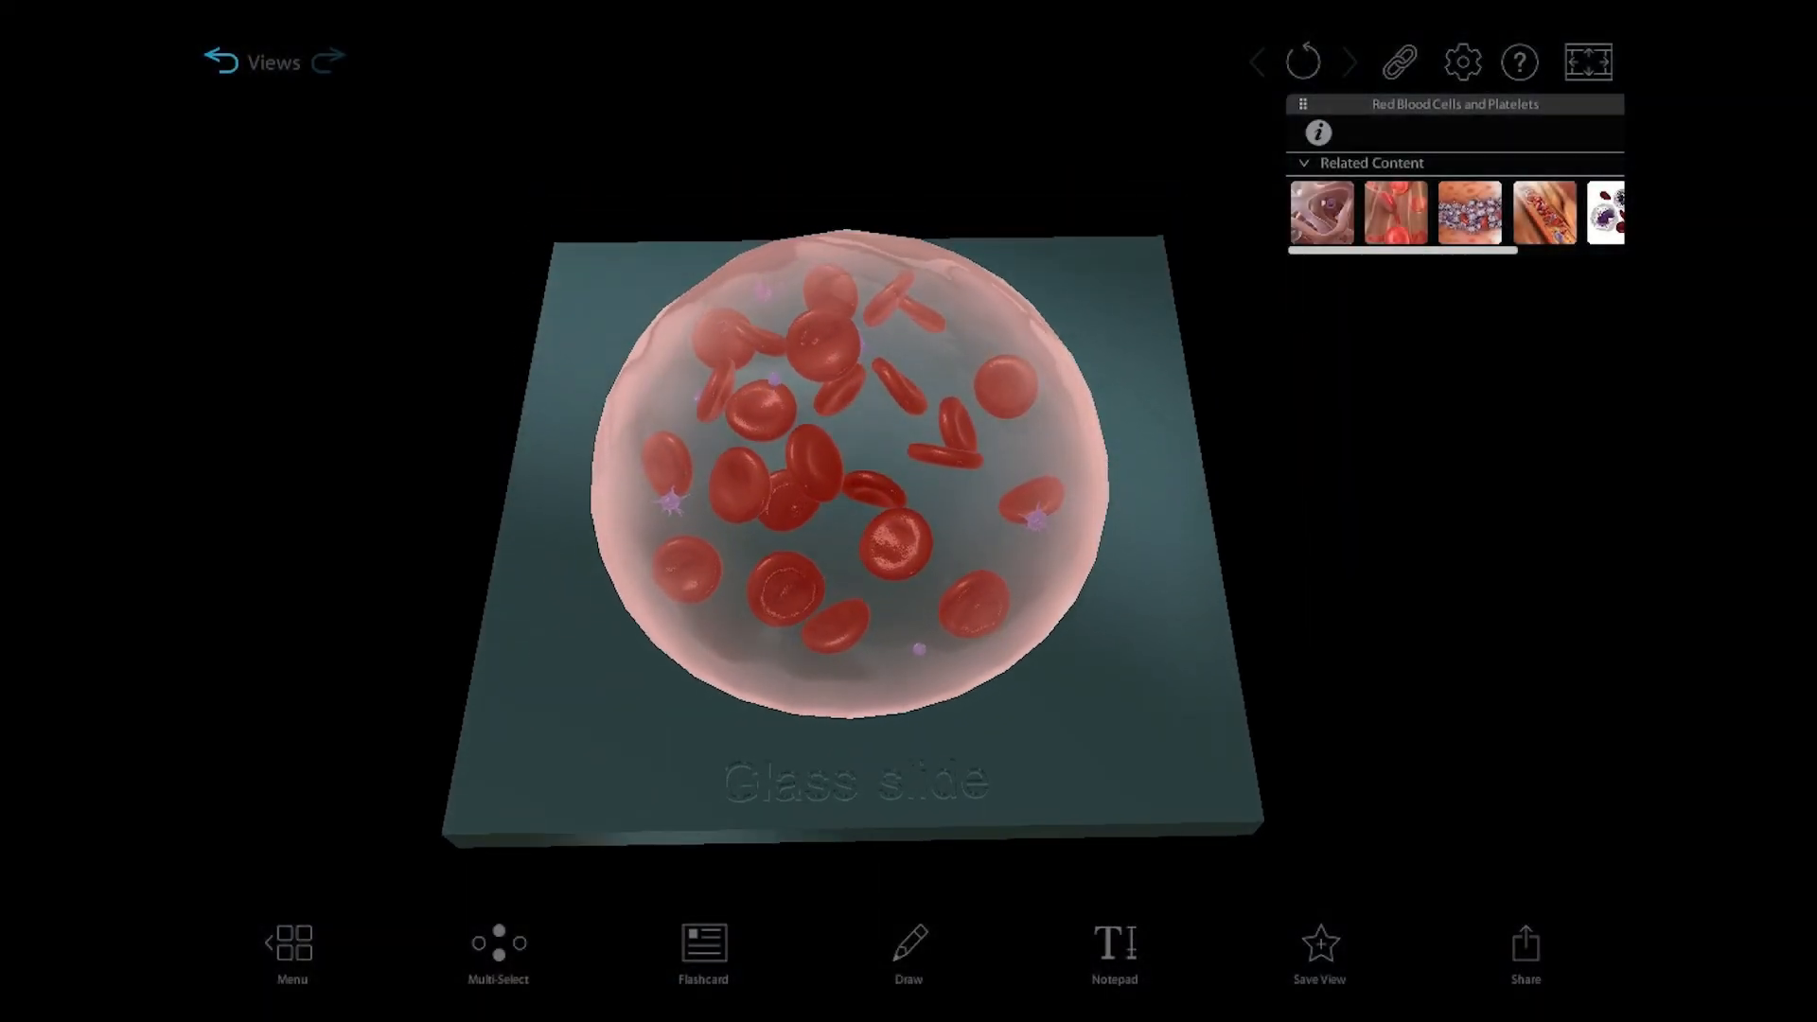
Rotate the blood drop model to see another side of the glass slide
drag(846, 464, 846, 348)
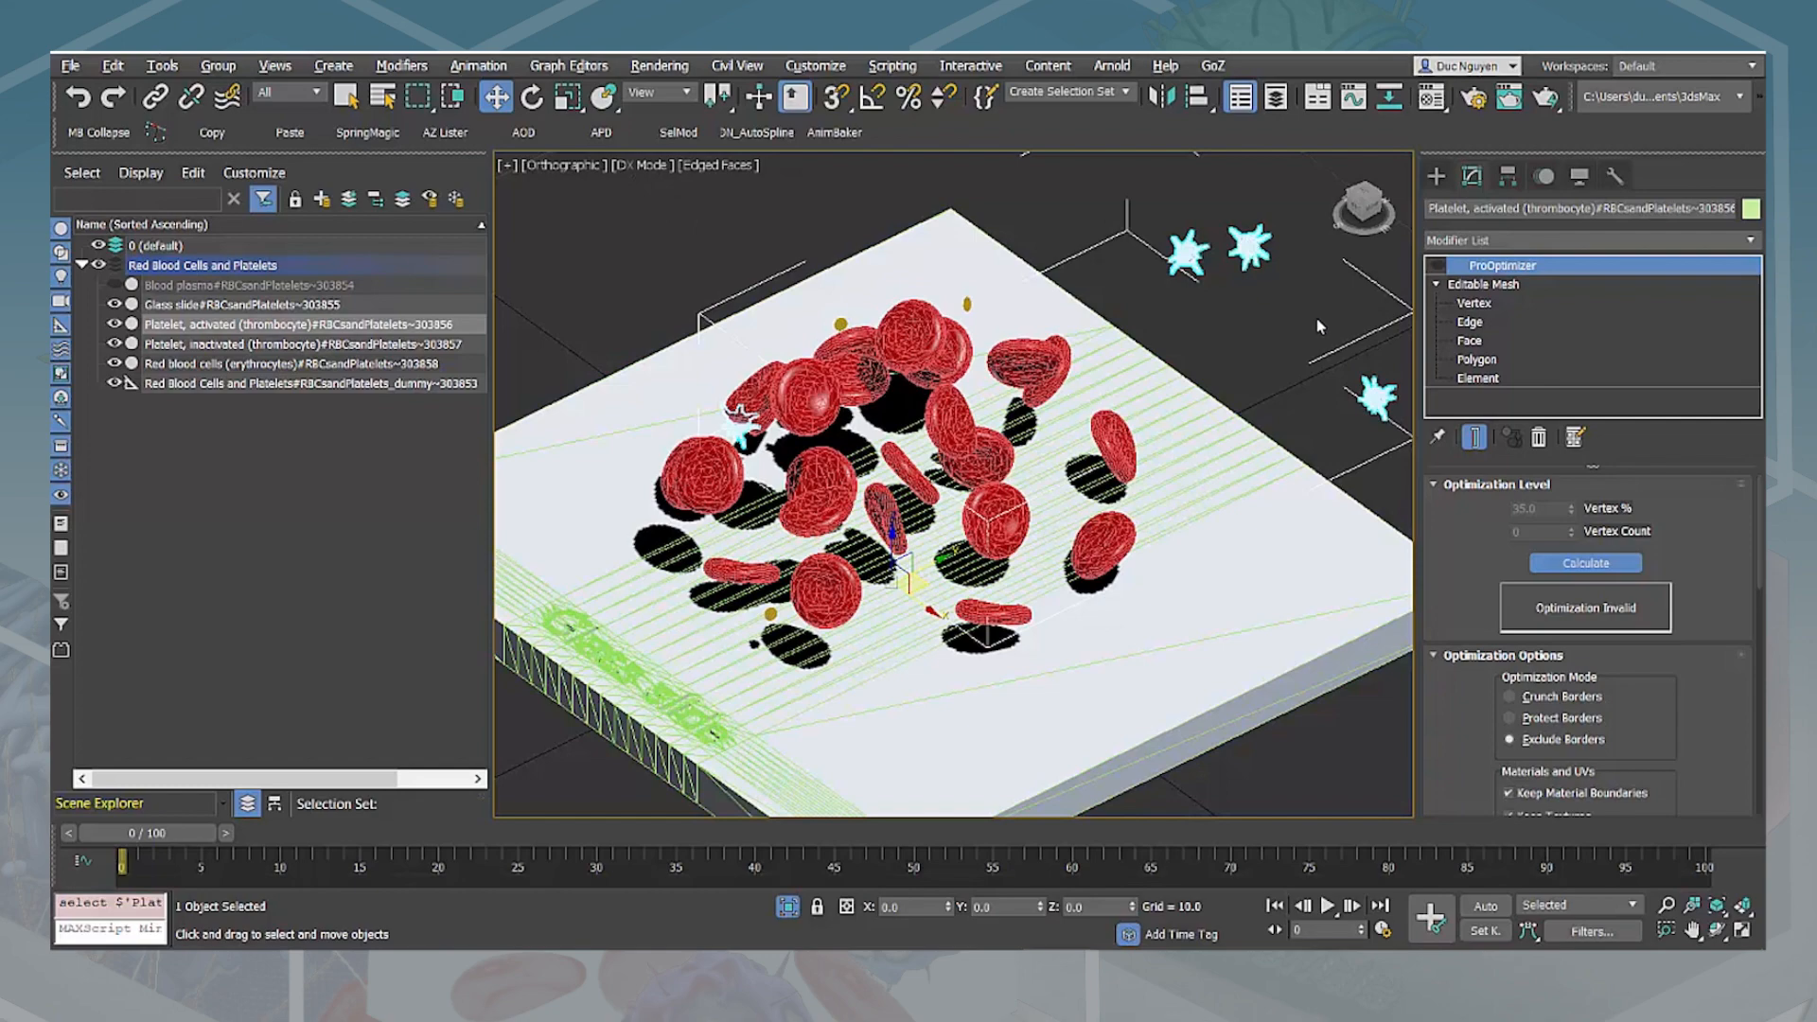
mouse_move(1488, 378)
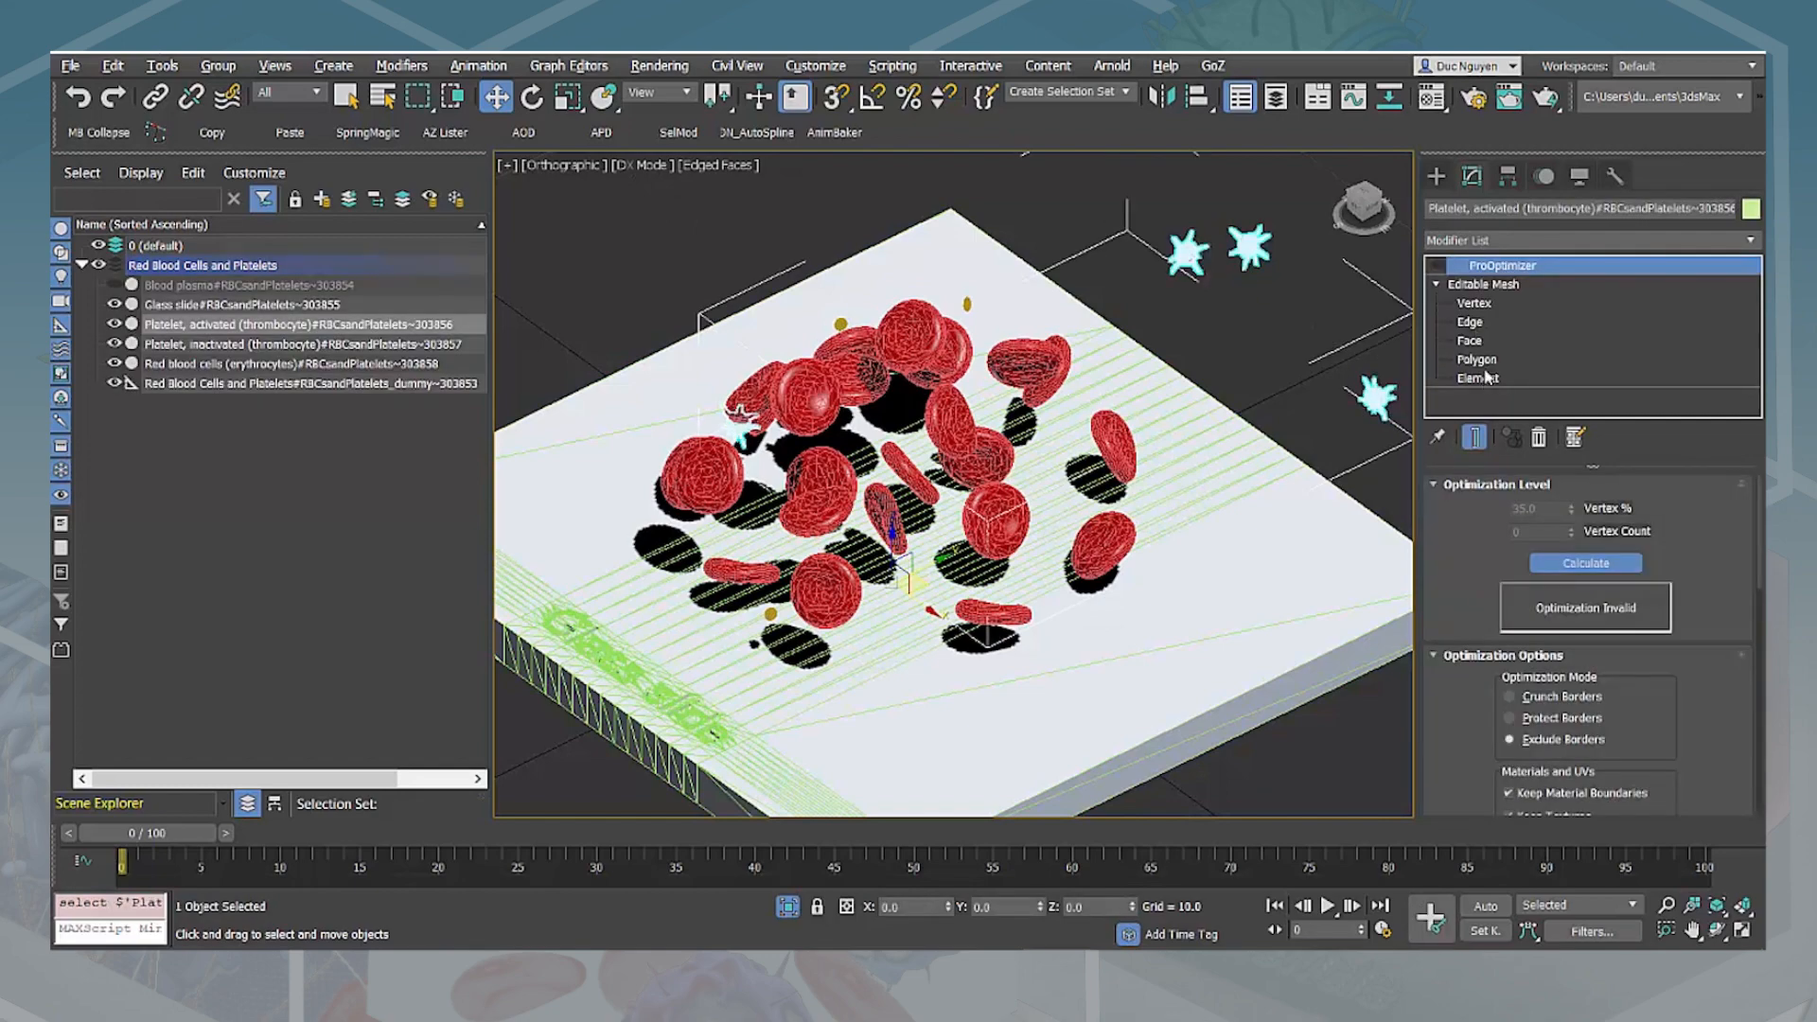
Select the Editable Mesh level below ProOptimizer in the platelet's modifier stack
click(1478, 379)
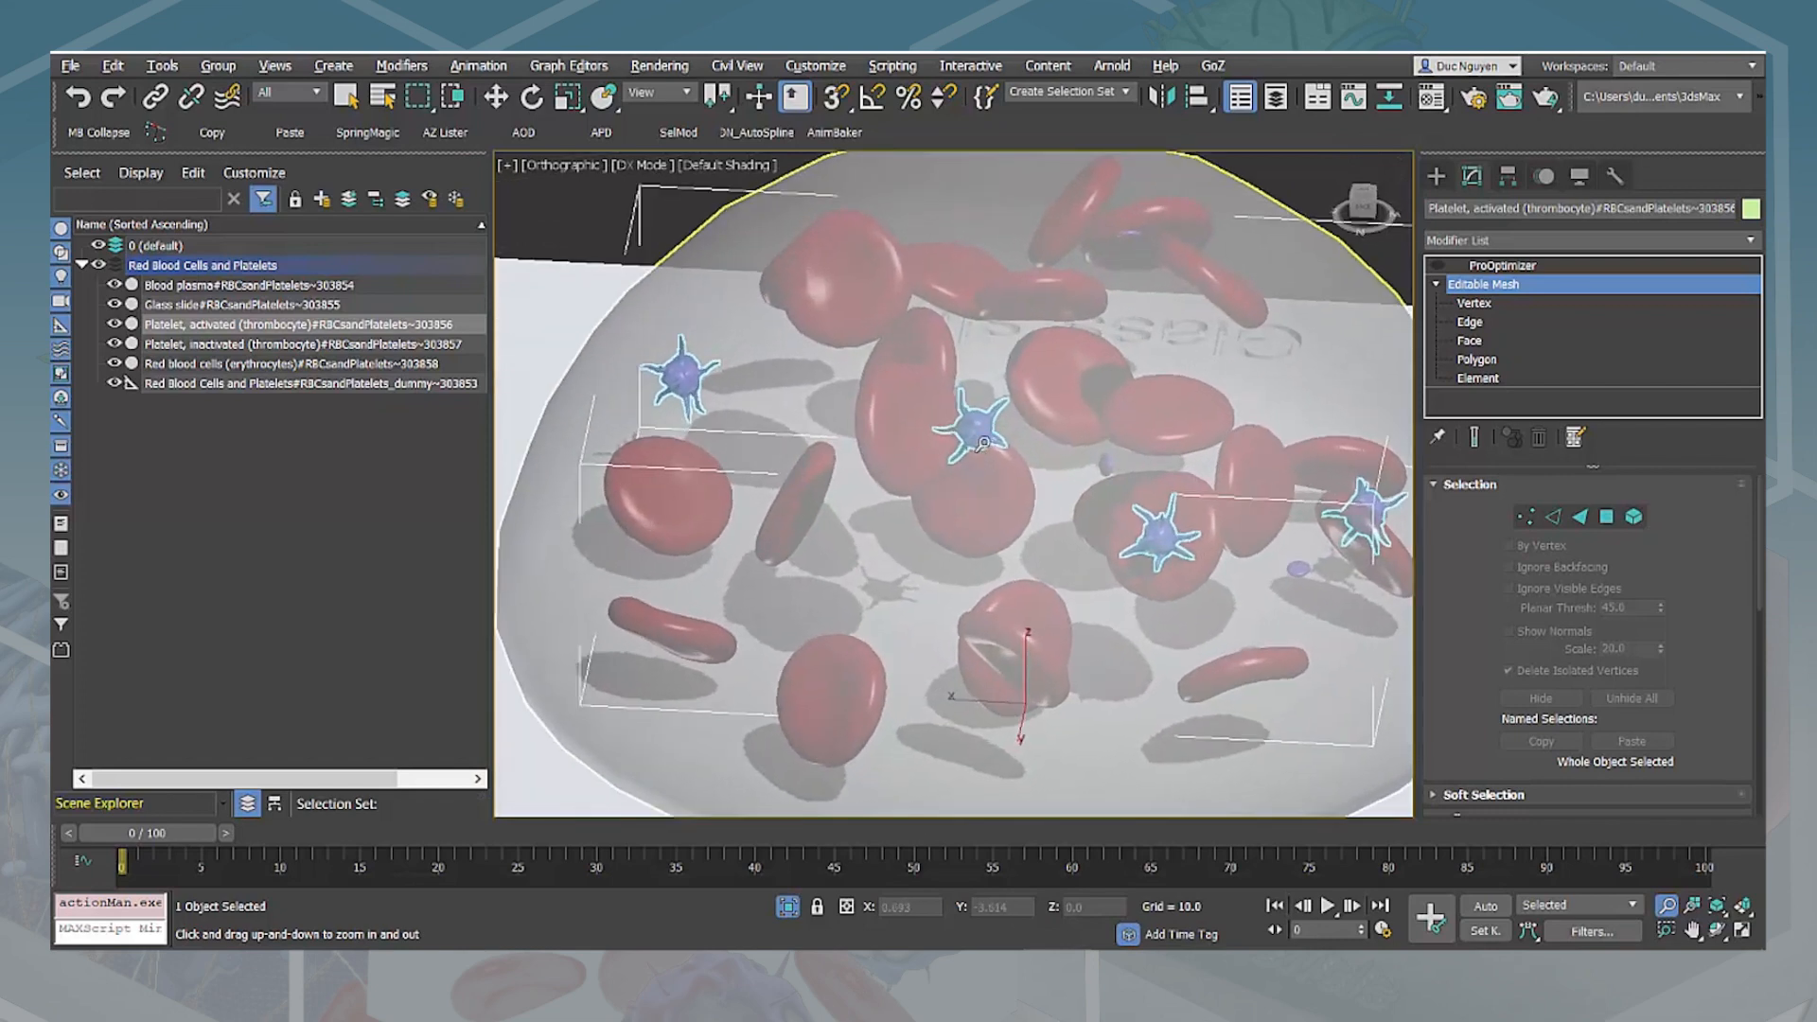
click(229, 303)
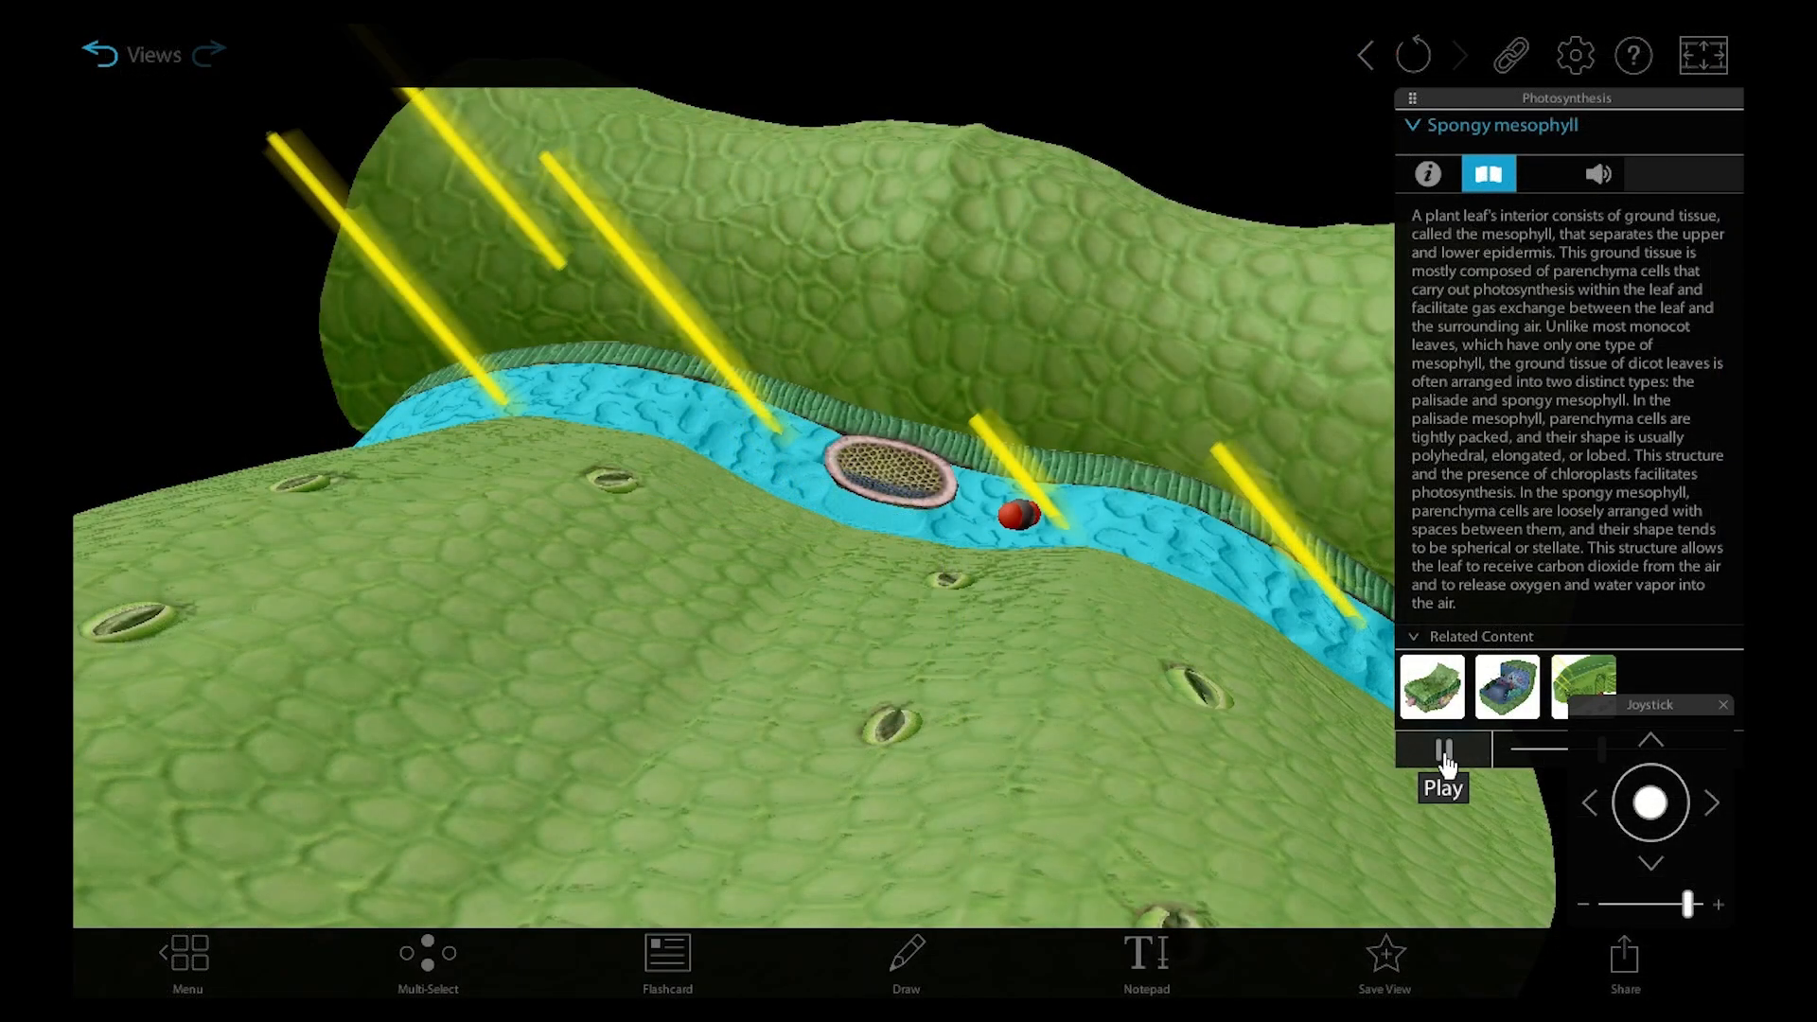
Resume the photosynthesis animation, then reopen the 1. Photosynthesis model from the library
click(1443, 749)
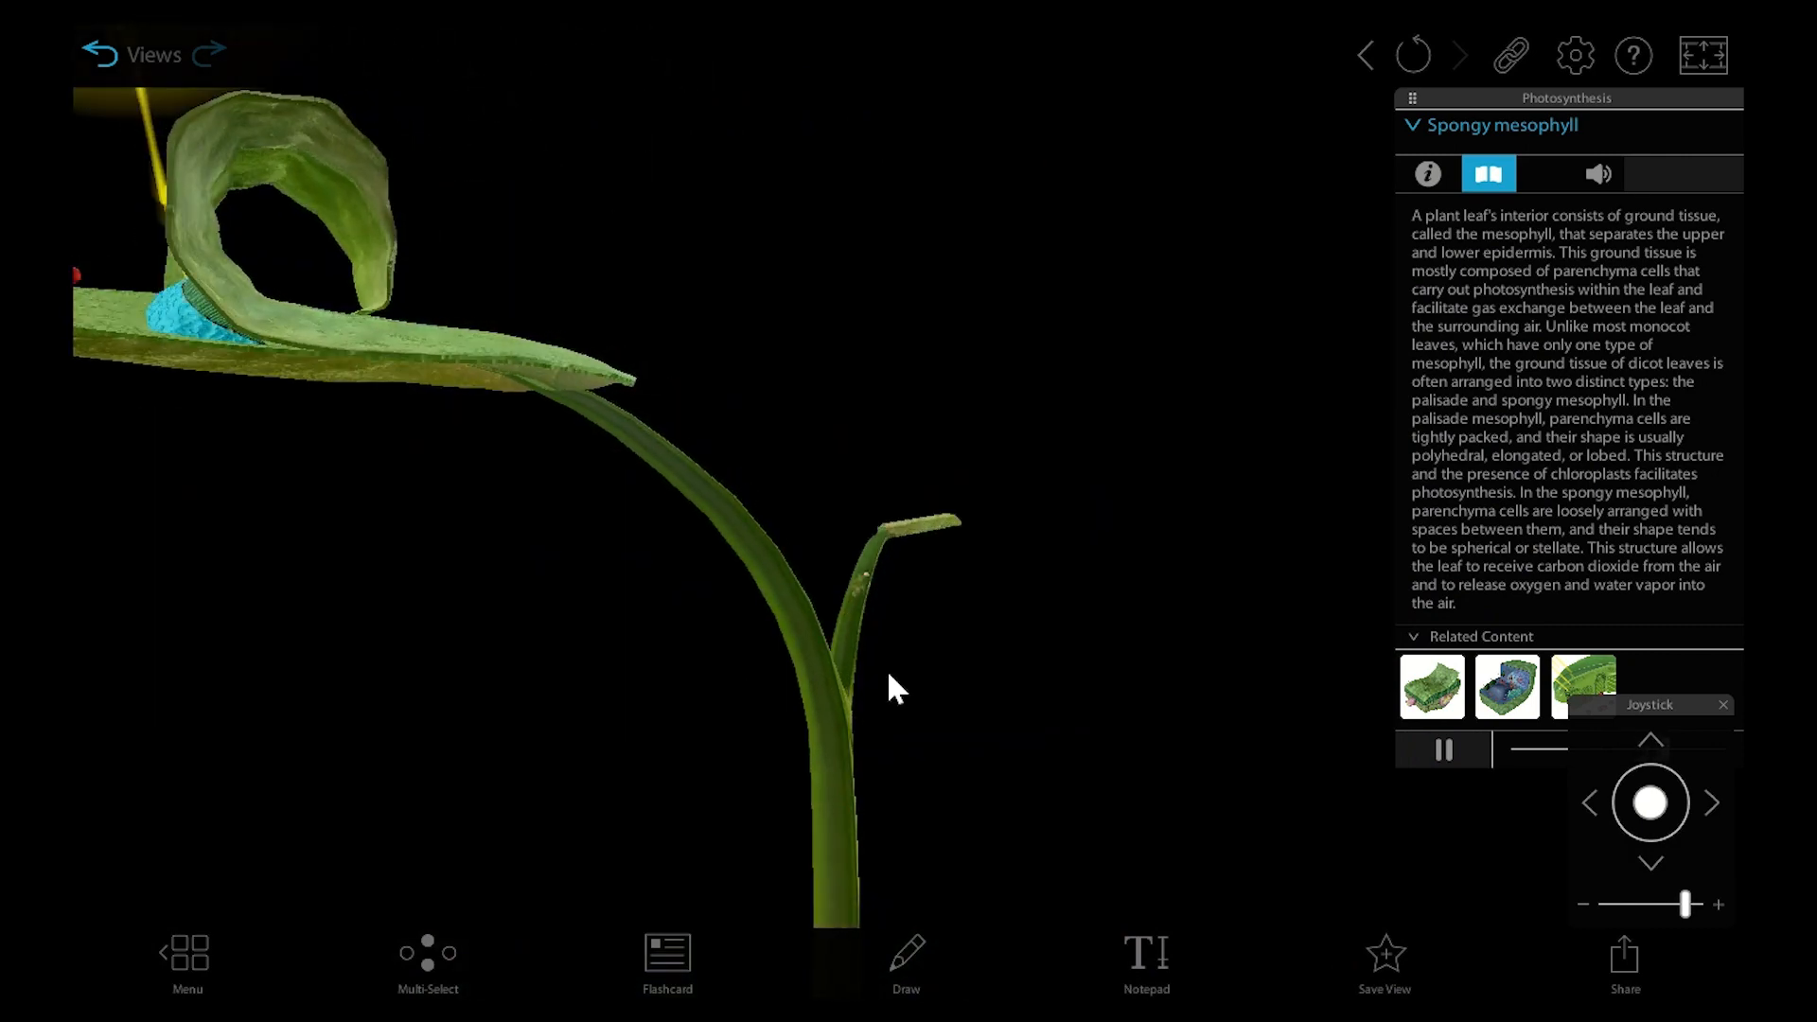
click(1442, 750)
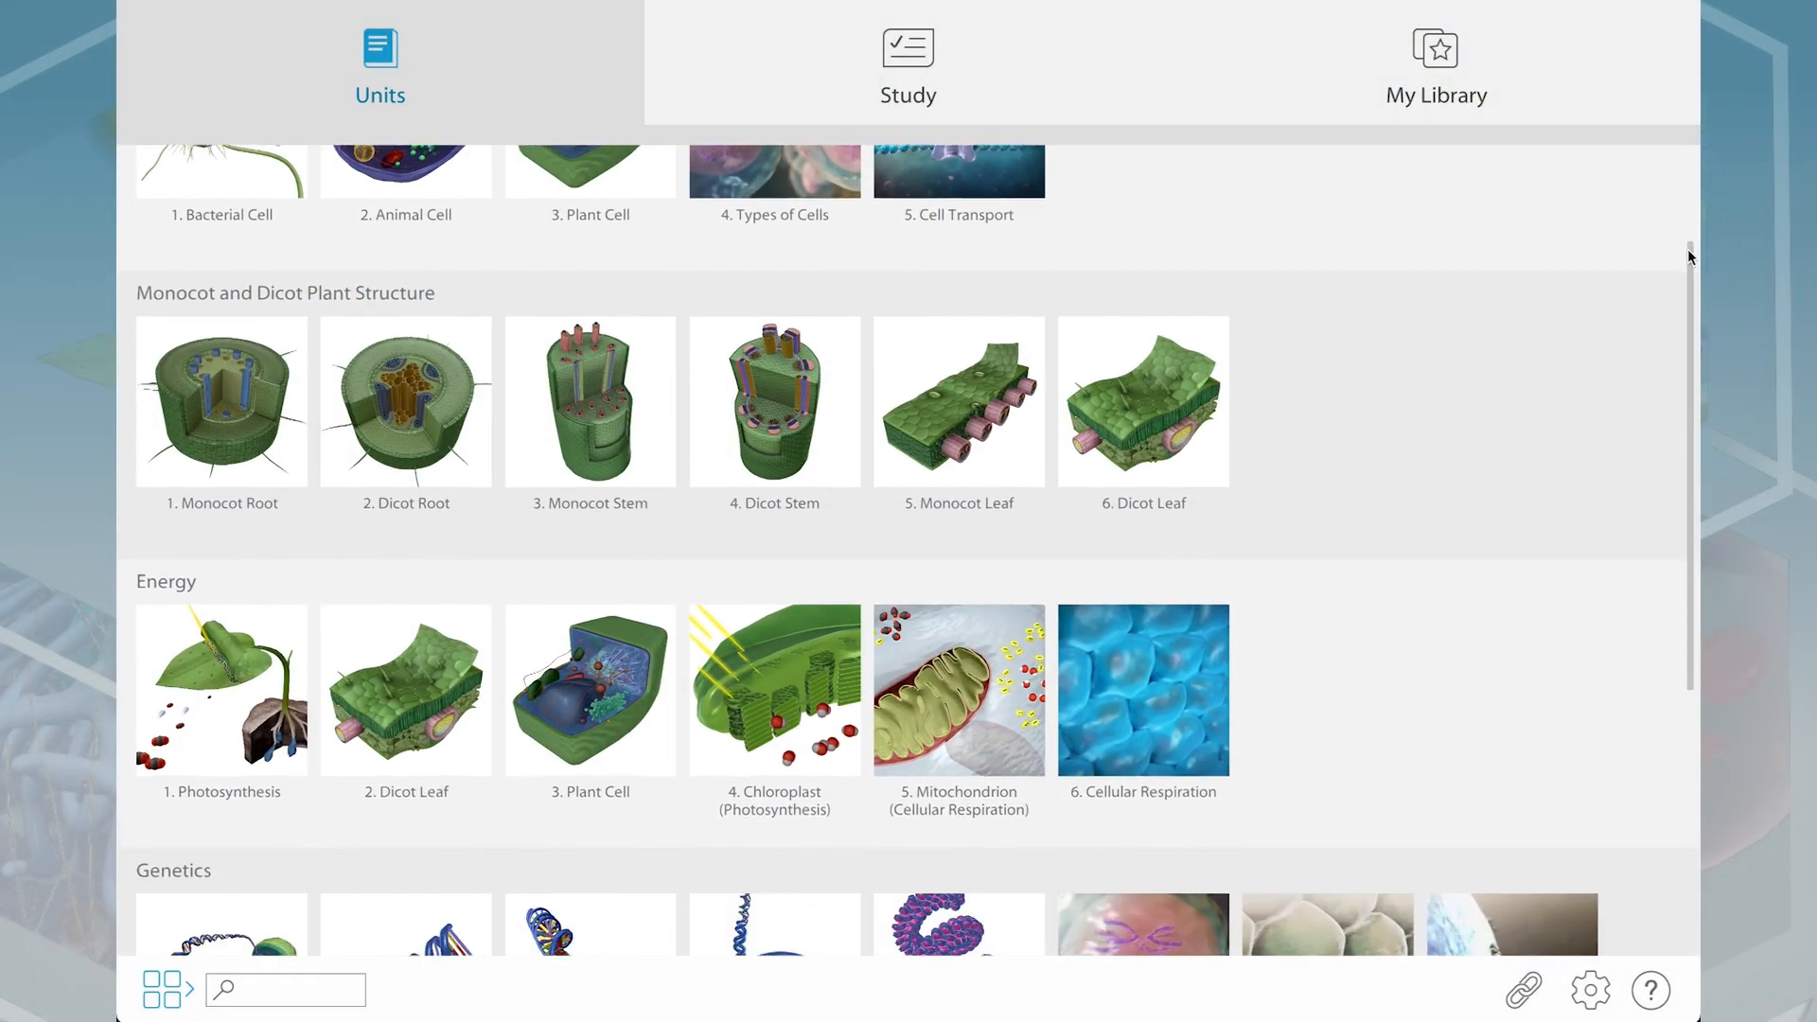
click(220, 689)
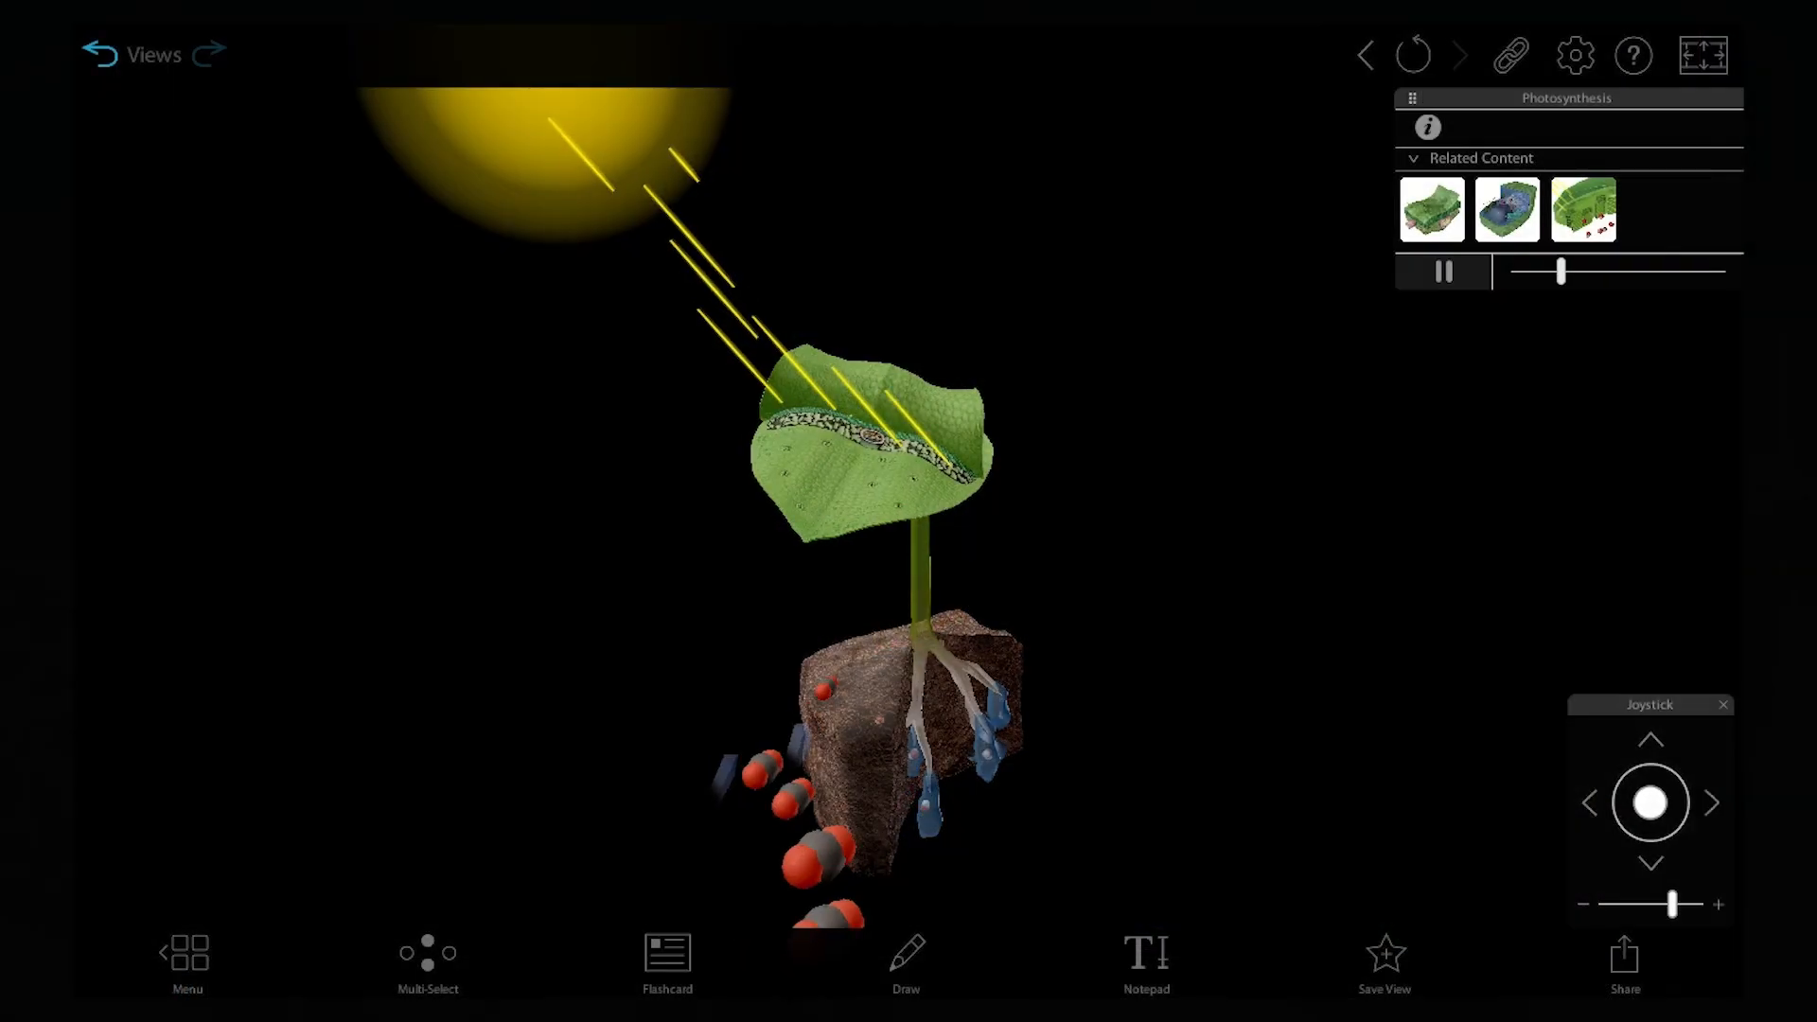